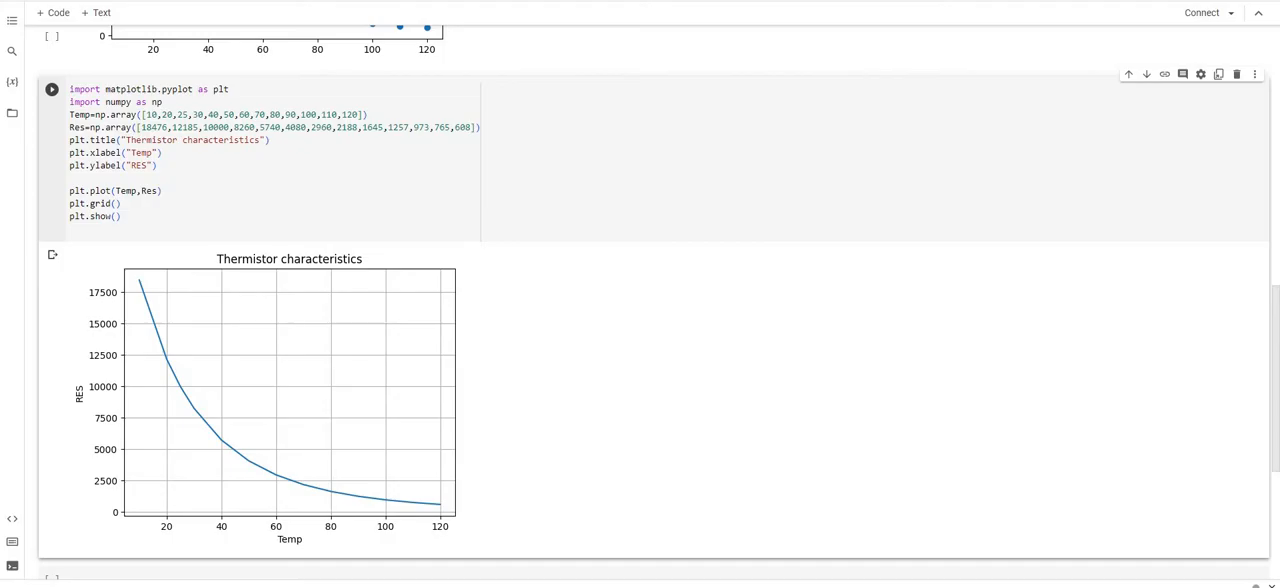
Scroll down past the thermistor plot to the new cell holding the import lines.
scroll("down", 3)
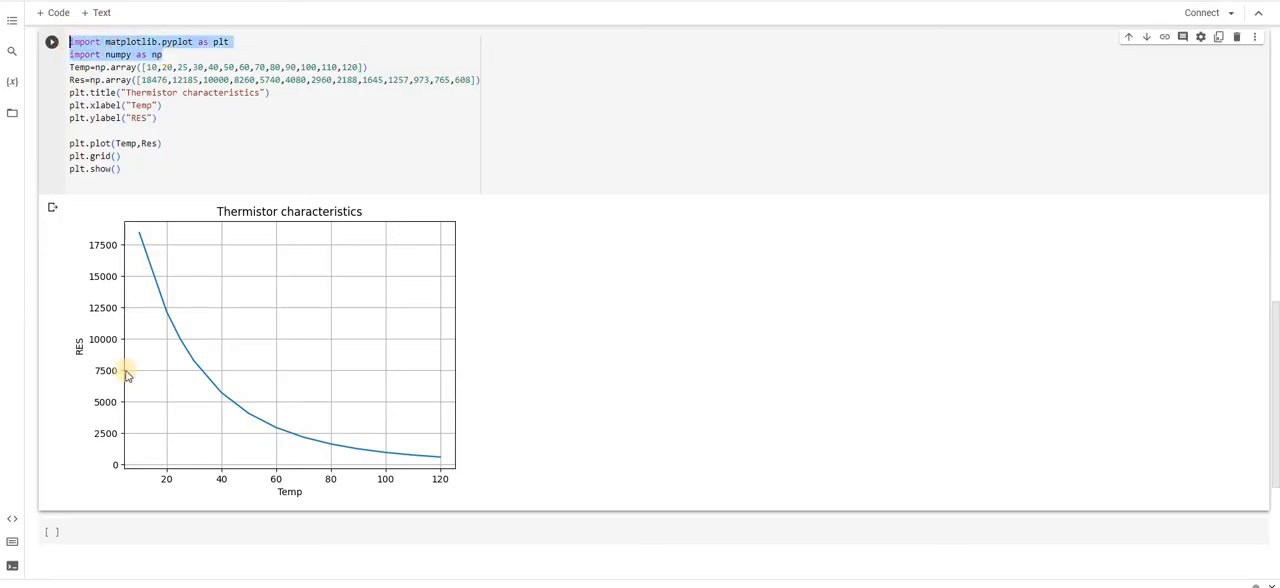
scroll("down", 3)
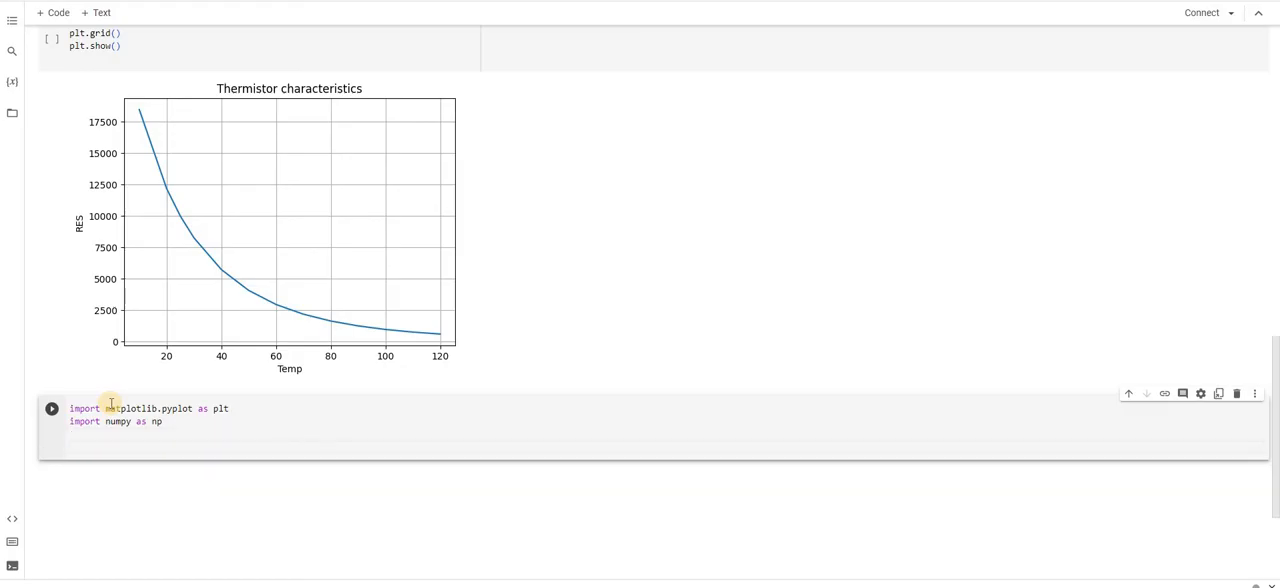
Write x=np.array(["Karnataka", "AP", "TN", "TG"]) and dismiss the Find and replace pane.
type("x")
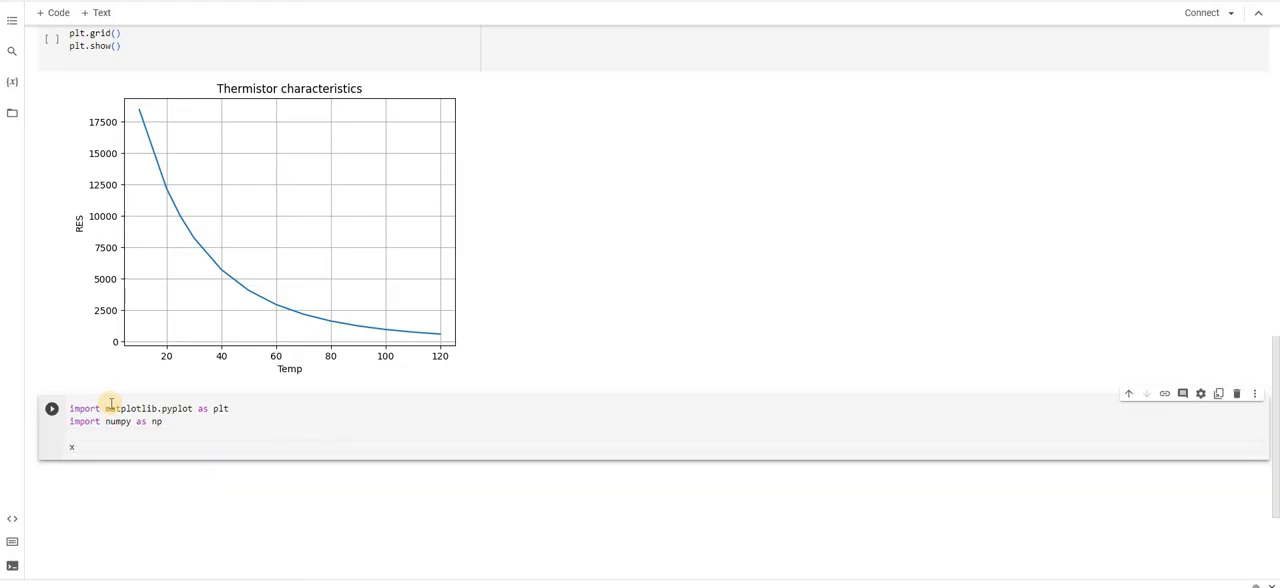
type("=")
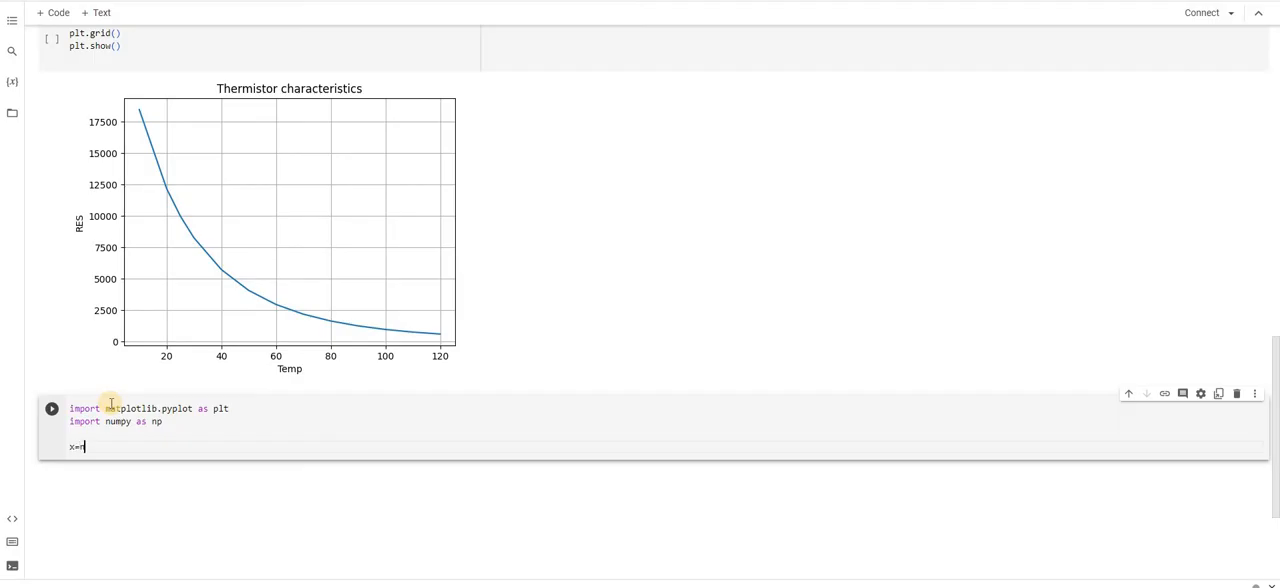
type("np.arra")
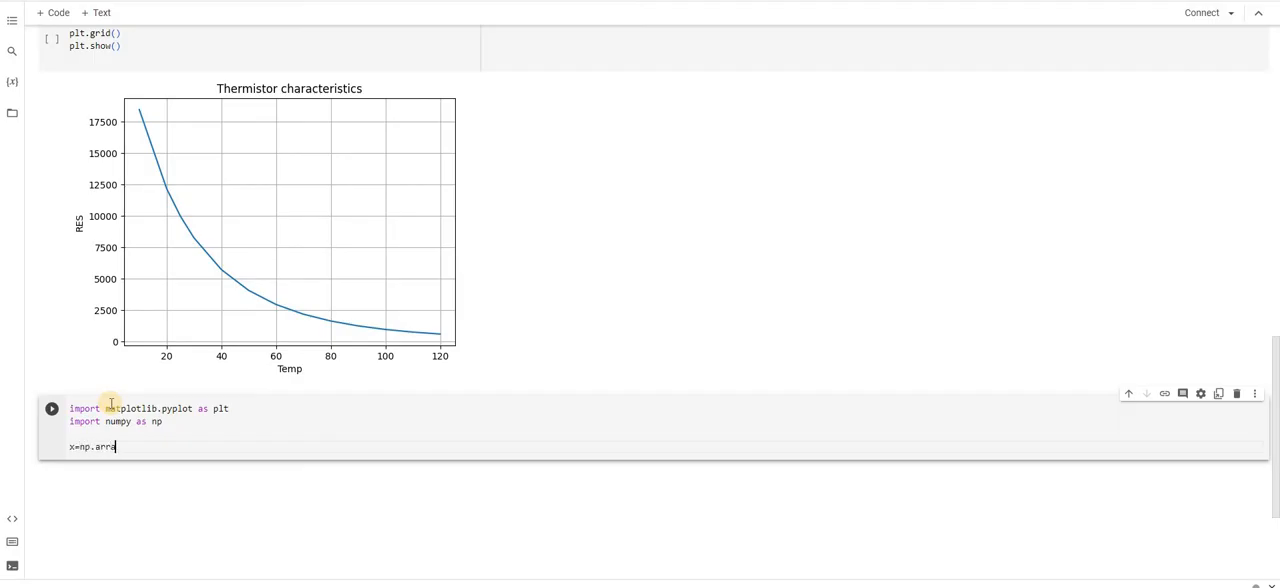
type("y(")
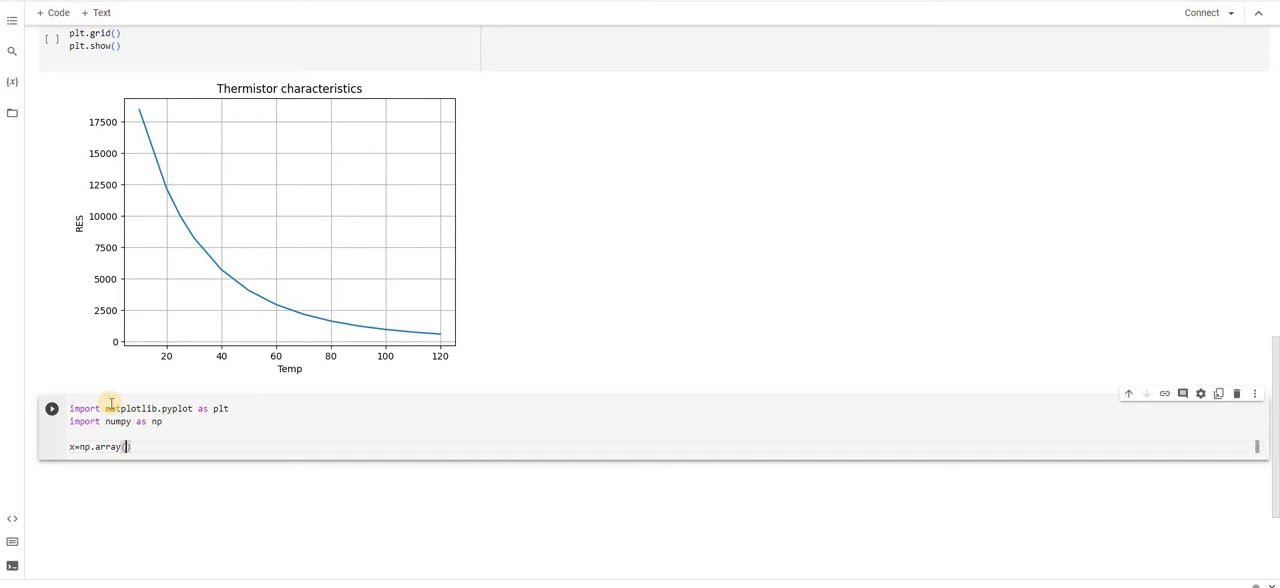
type("[")
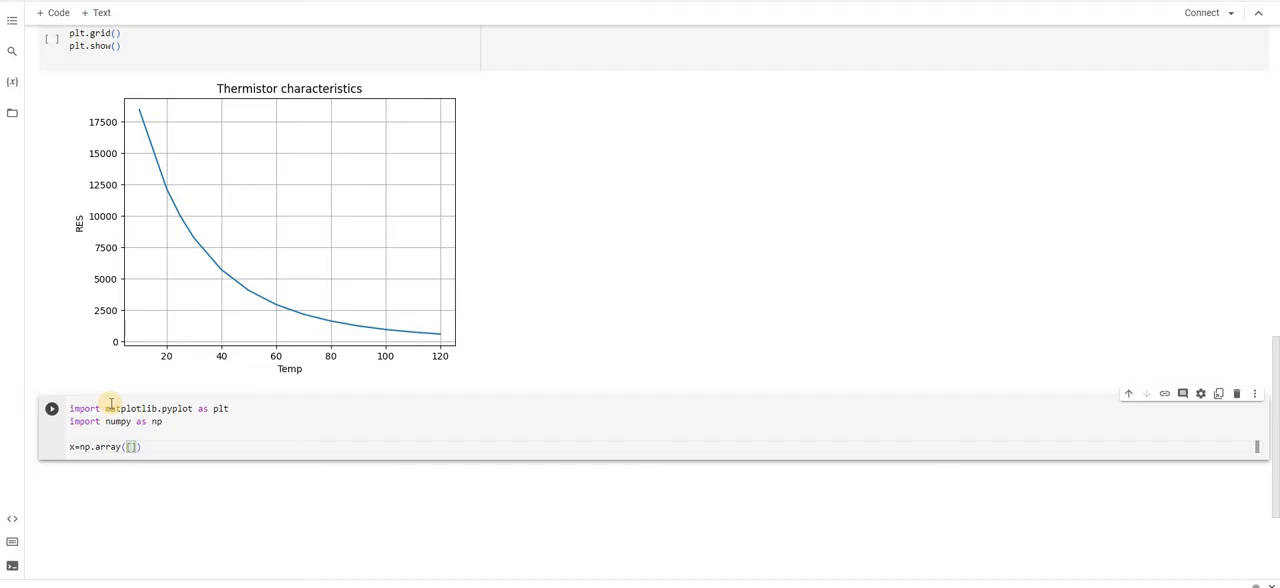
type("Karnataka\"")
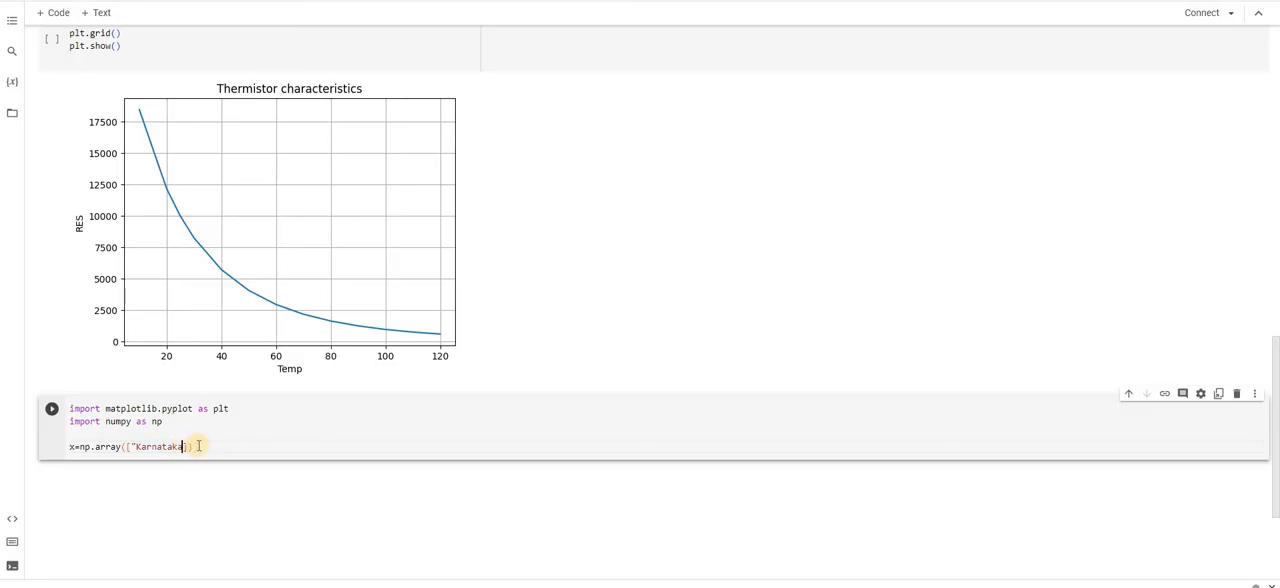
type(", \"Ta")
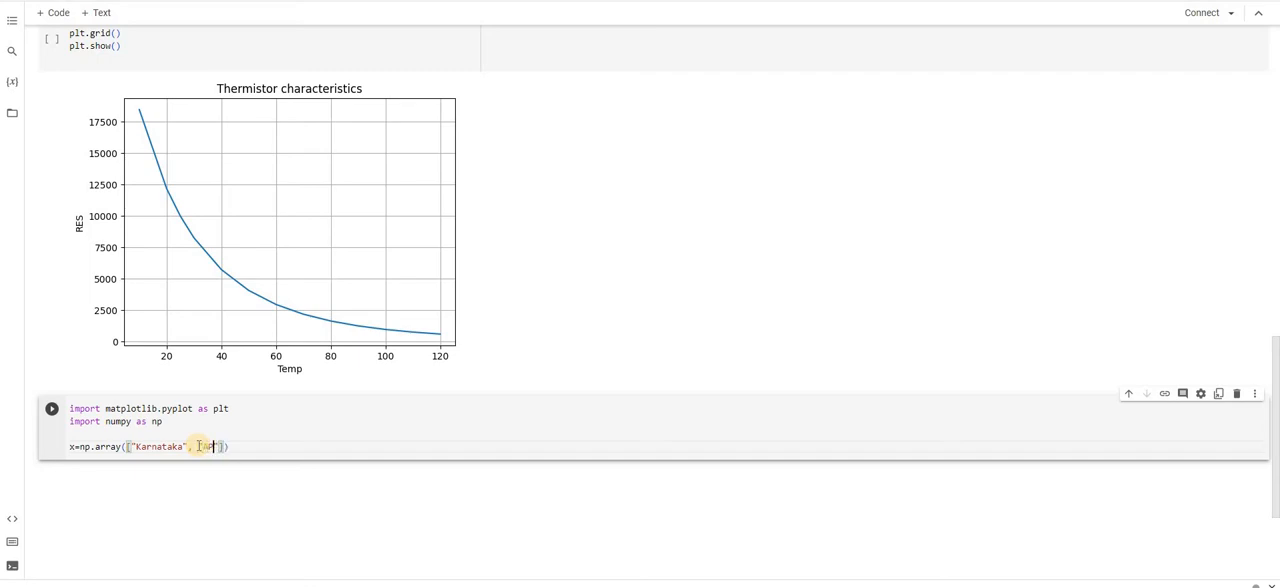
type("P")
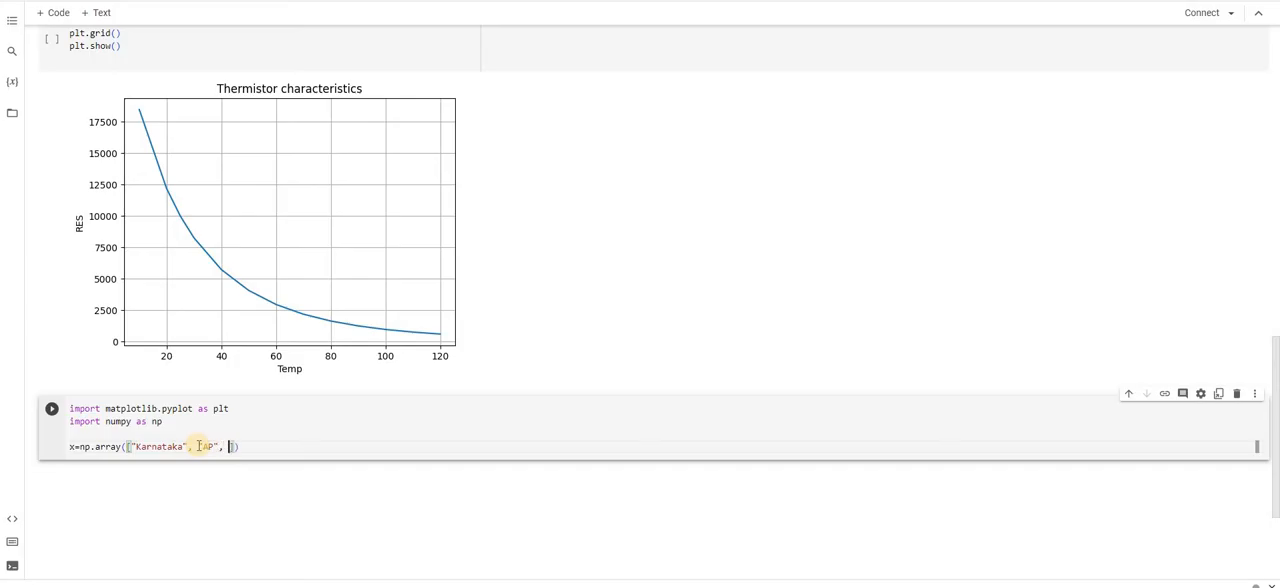
type("\"\"")
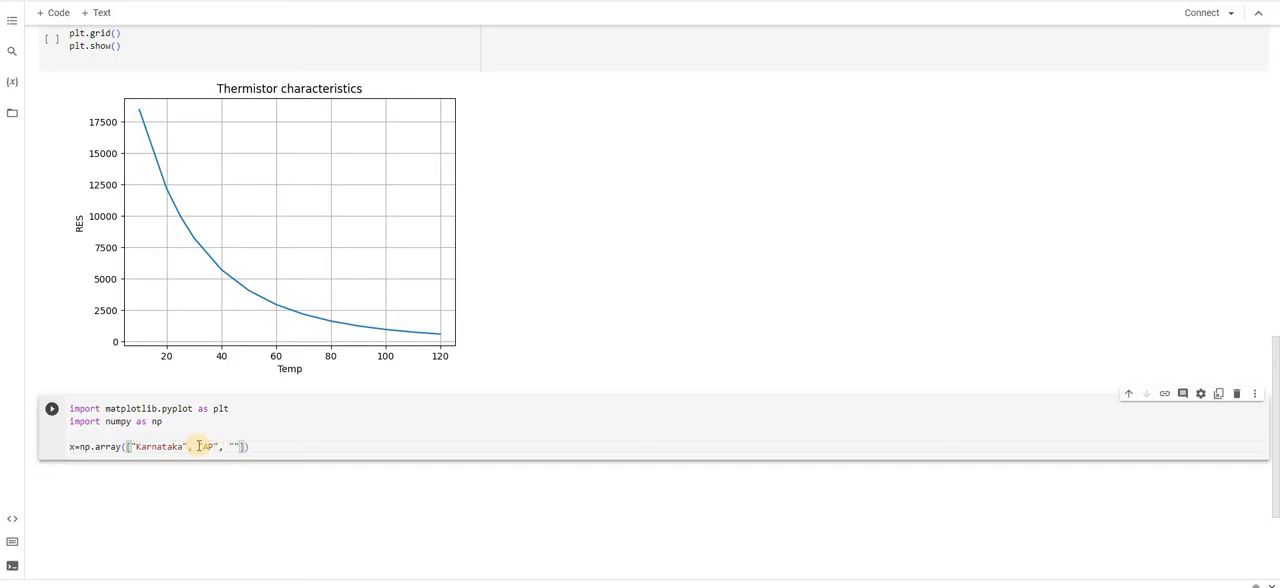
type("TN")
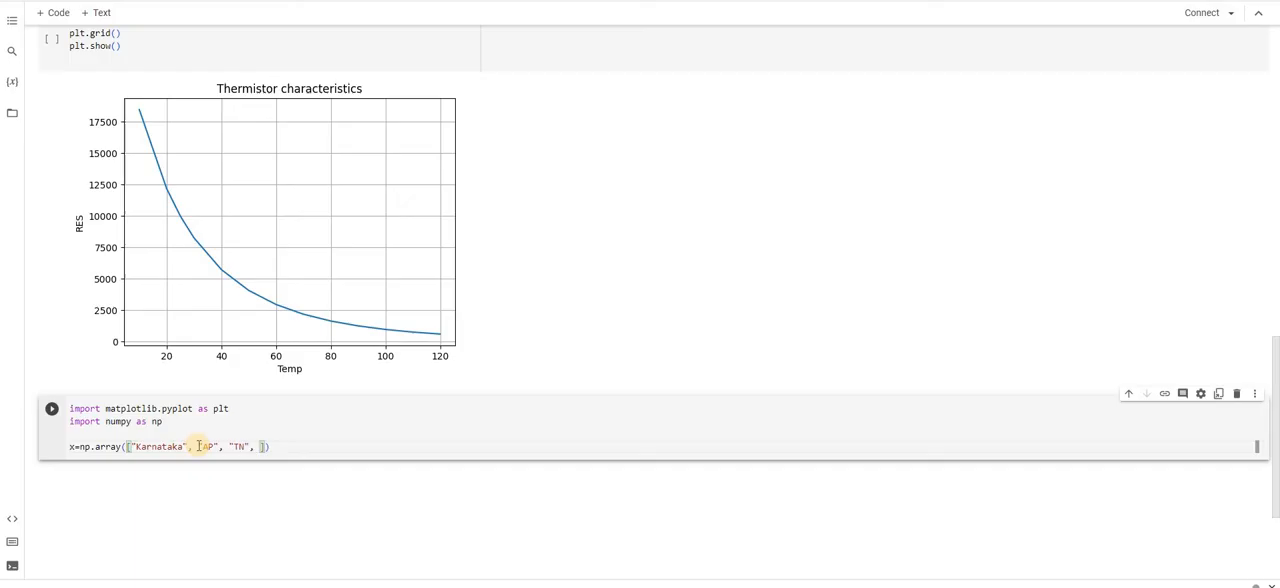
type("\"")
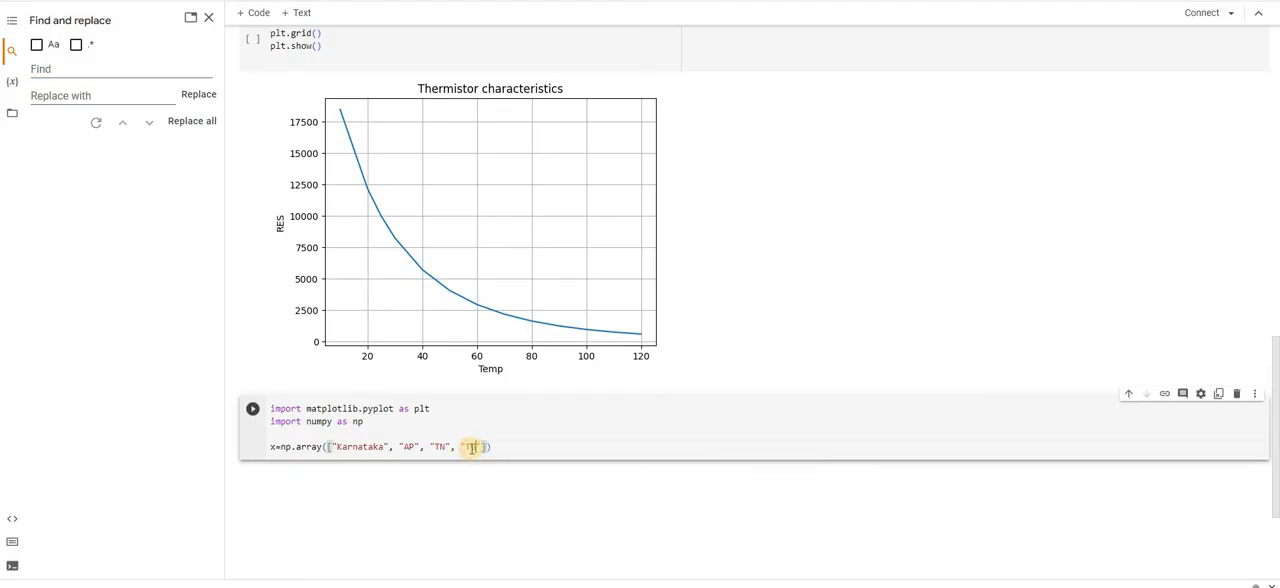
type("O")
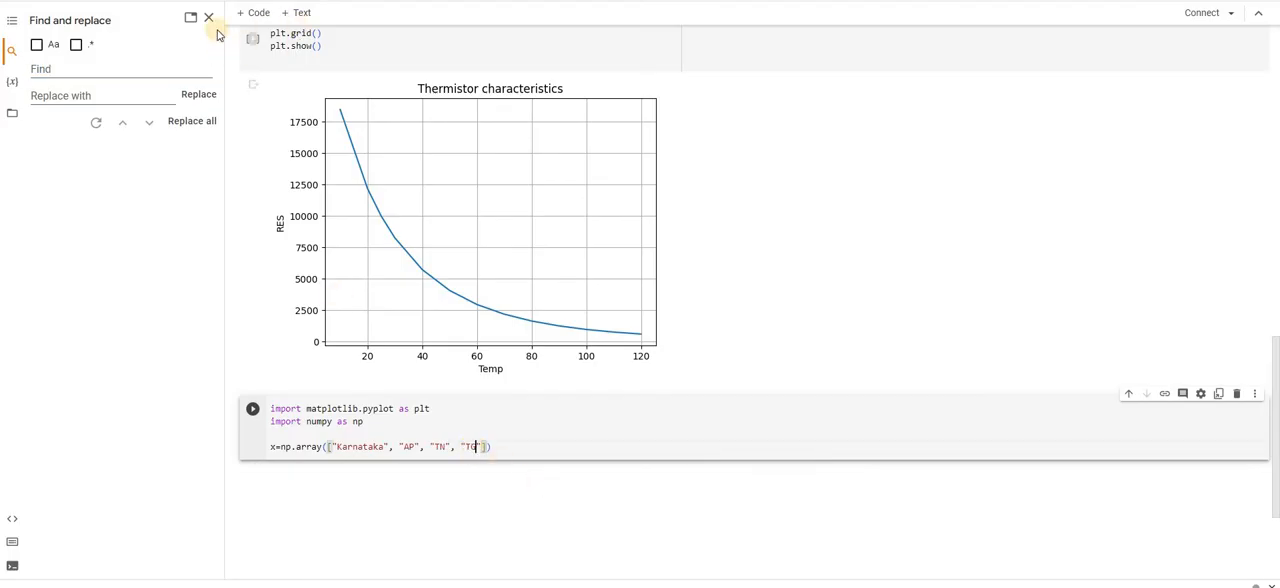
left_click(208, 18)
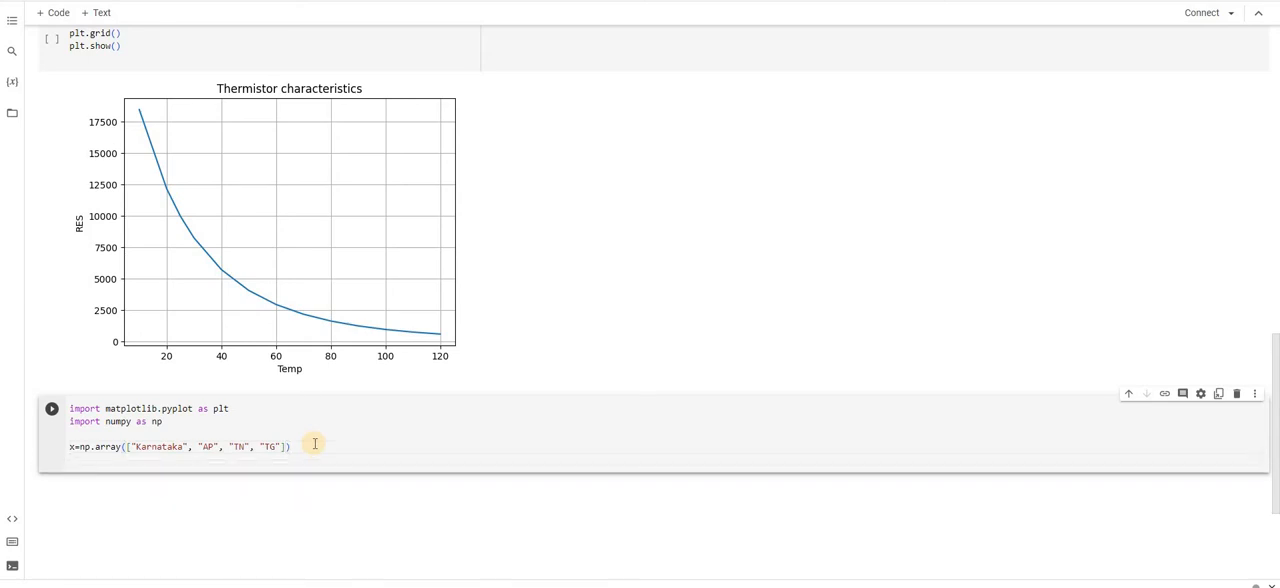
Define y as np.array([65, 68, 89, 86]) and begin the next plt line.
type("y=")
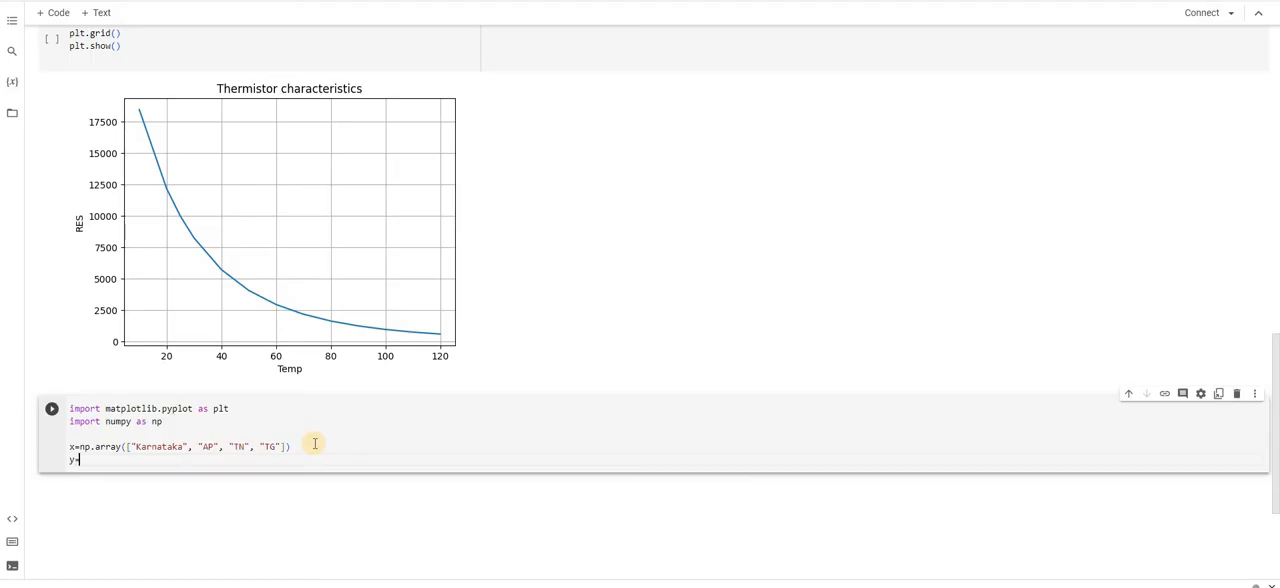
type("np.")
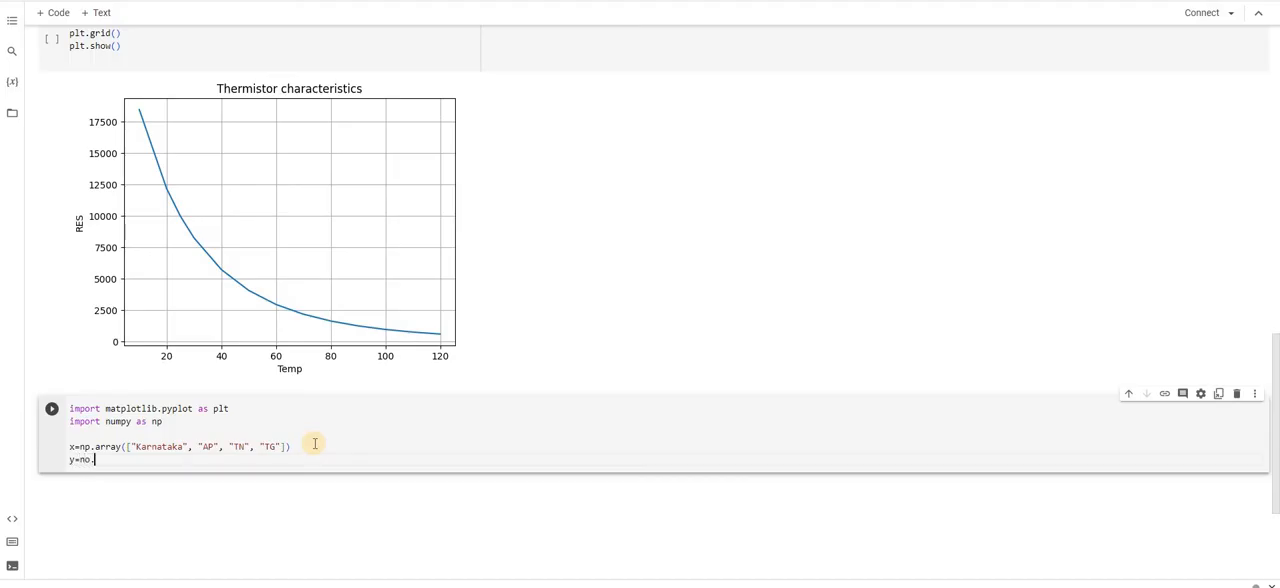
type("array")
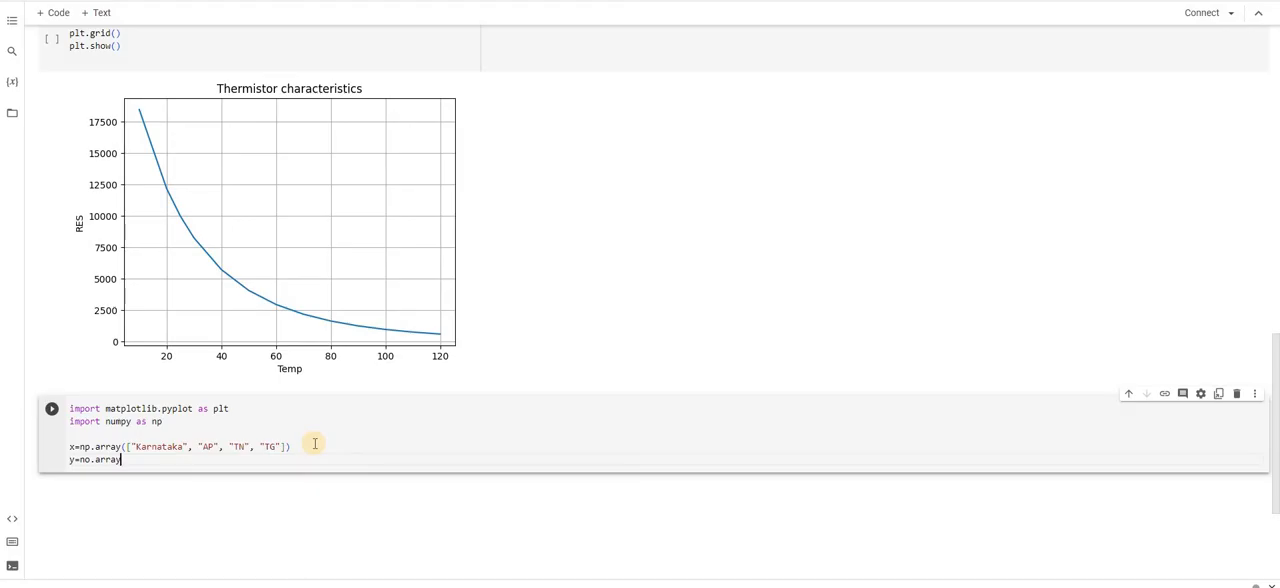
type("()")
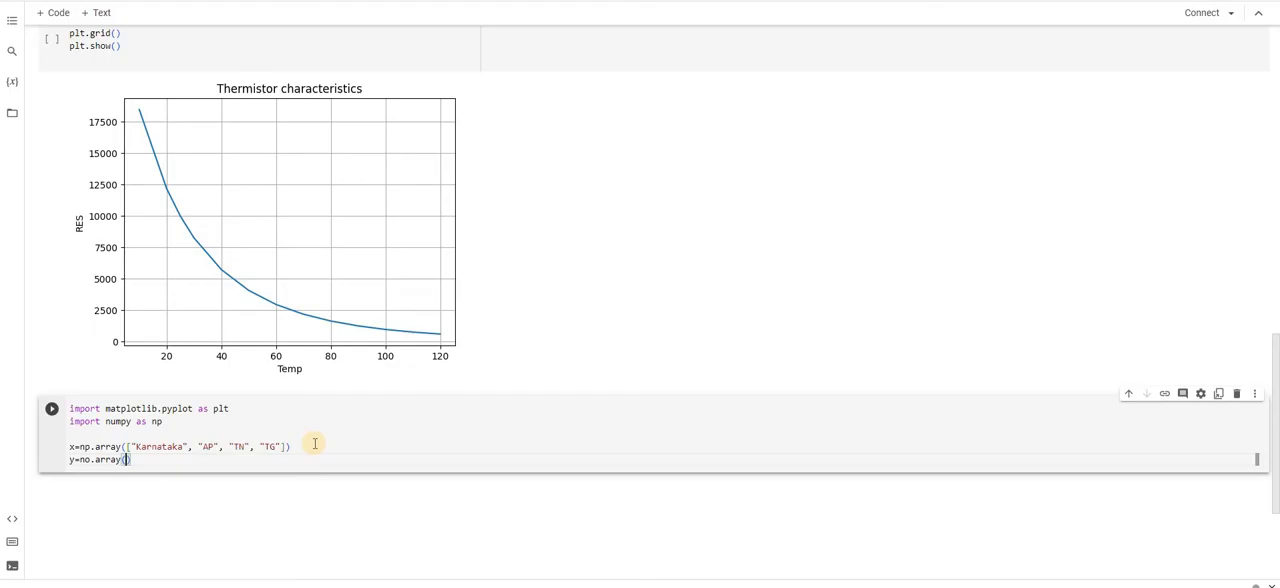
type("[")
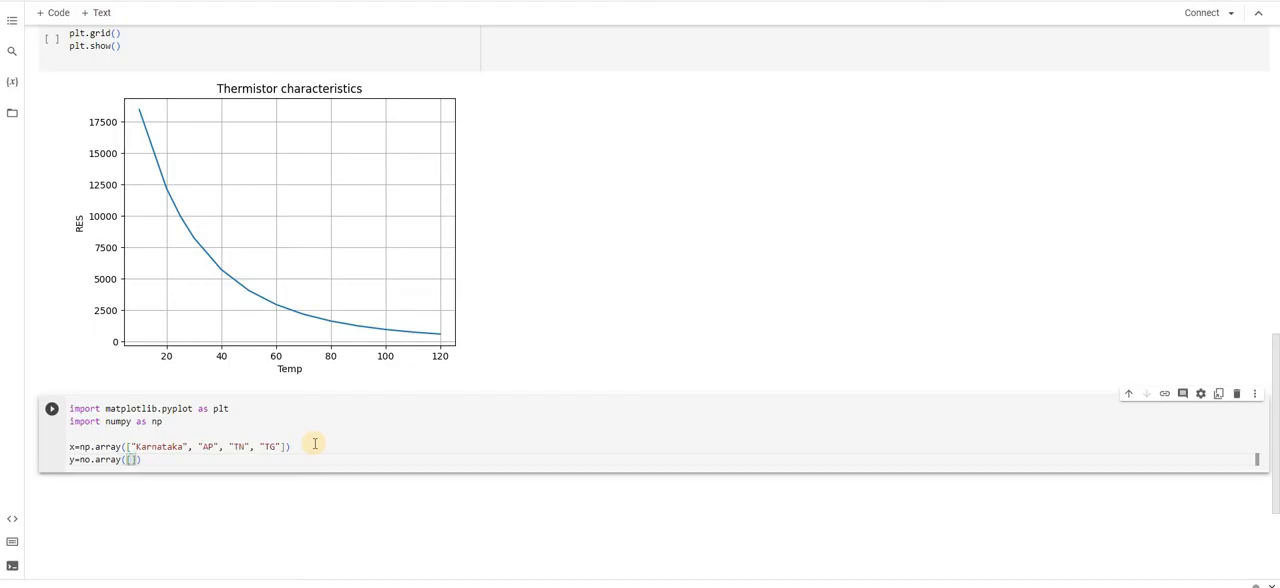
type("65,")
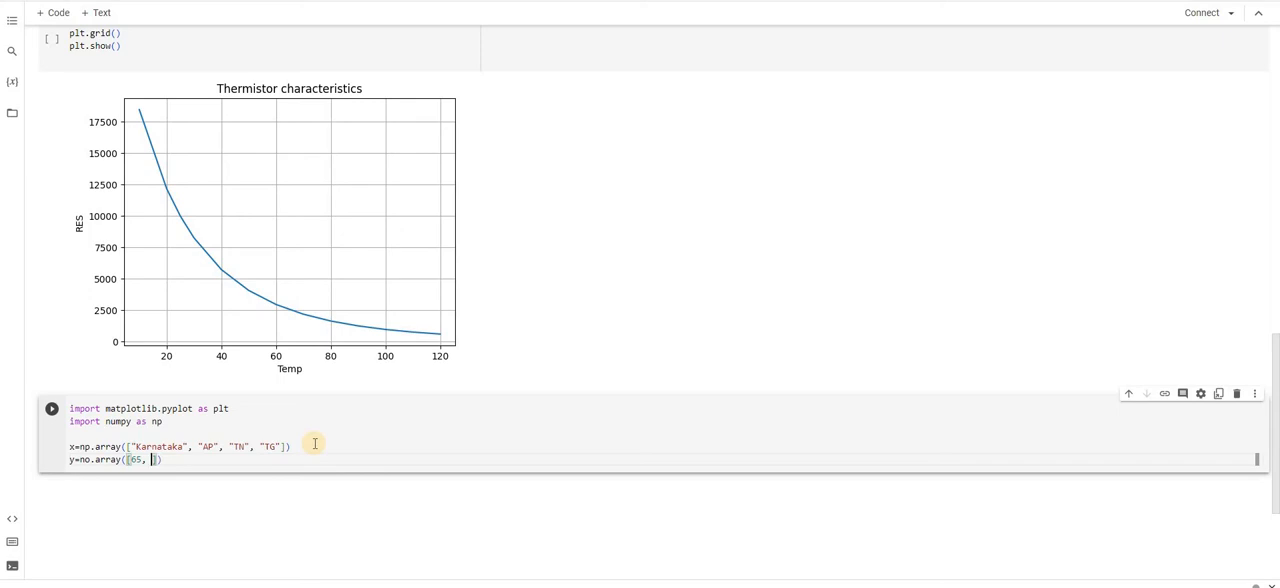
type("68, 8")
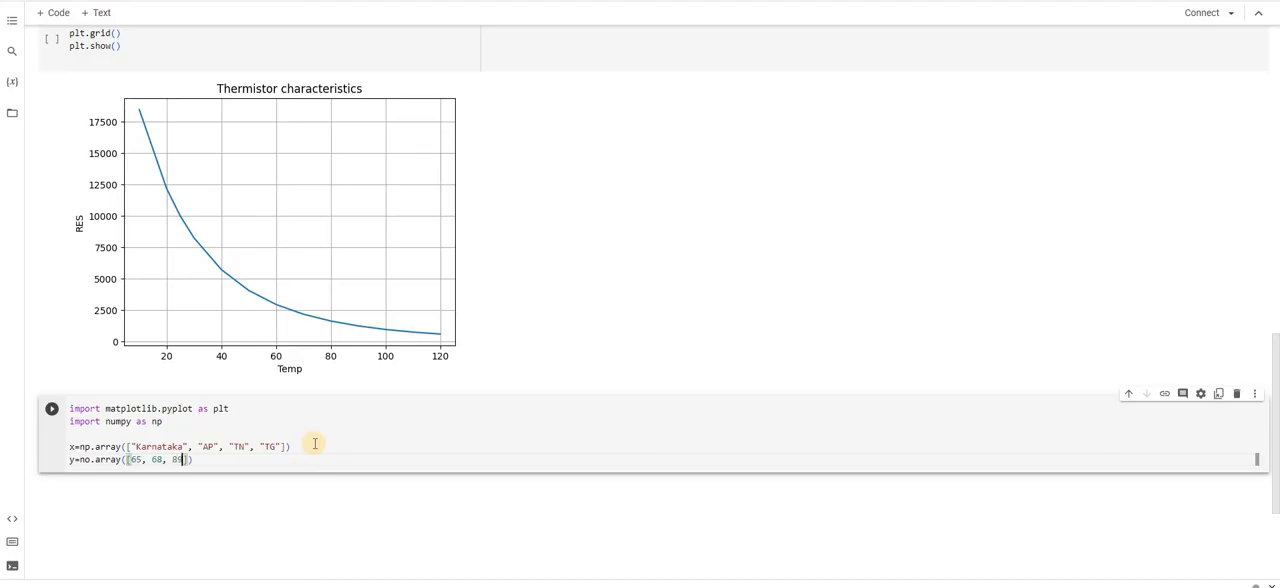
type("9,")
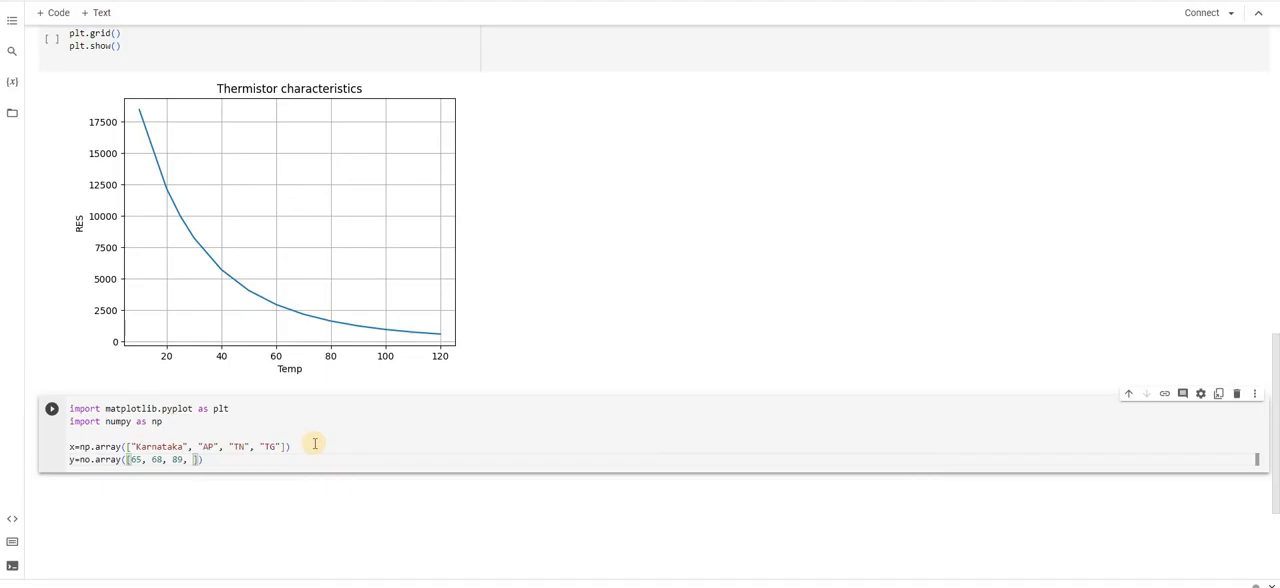
type("86")
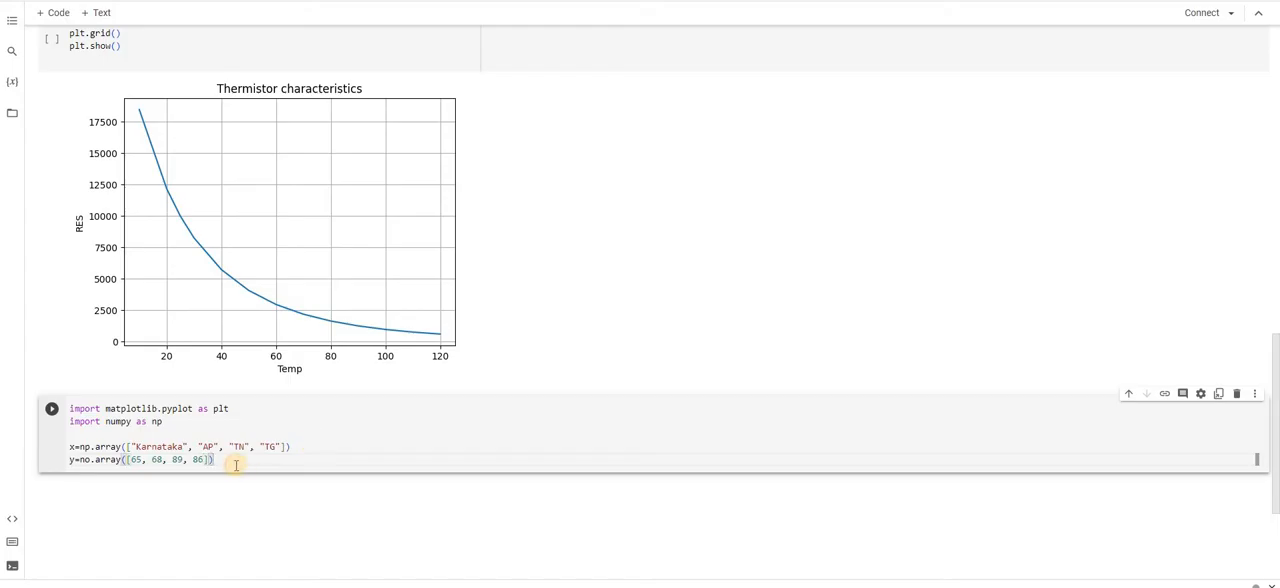
type("pl")
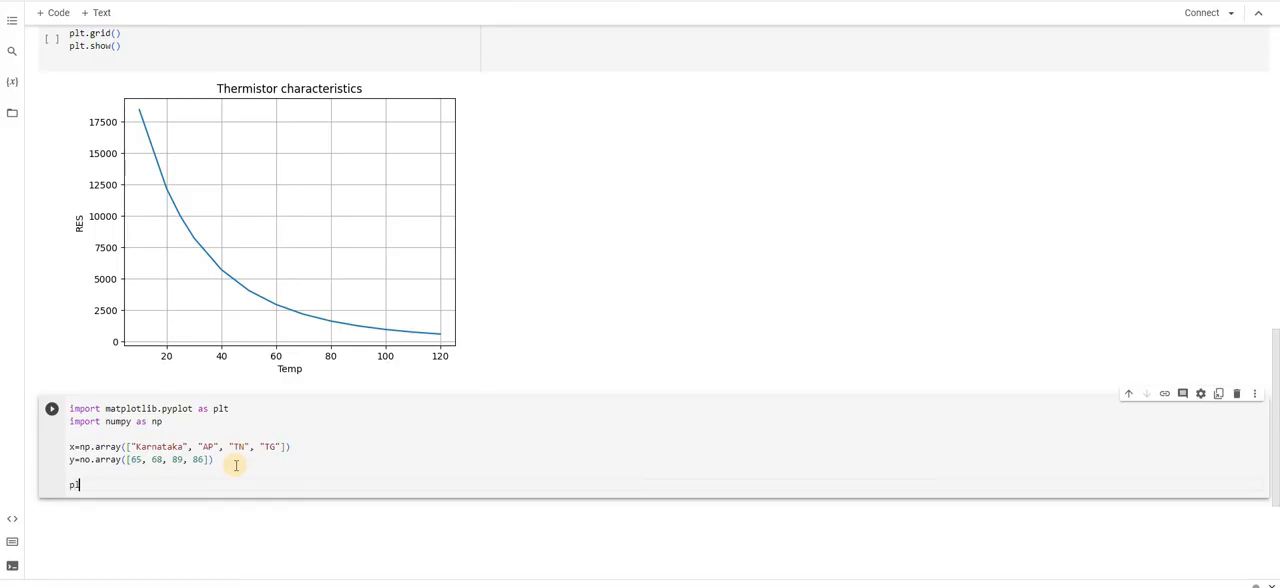
Add plt.bar(x,y) and plt.show() lines to the cell.
type("lt.")
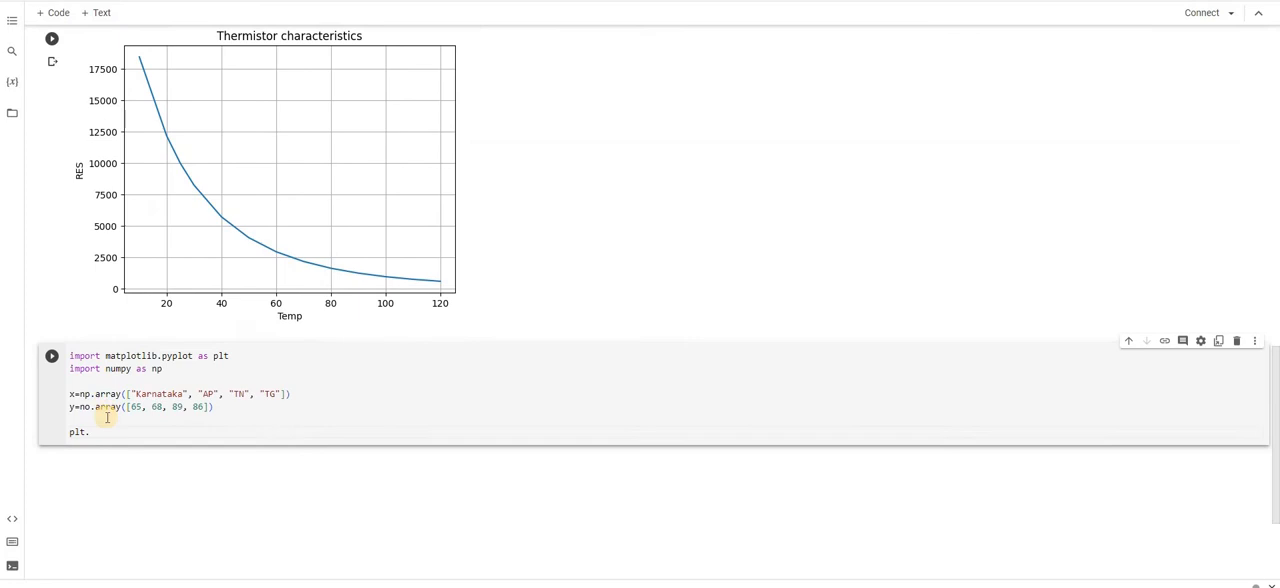
scroll("down", 3)
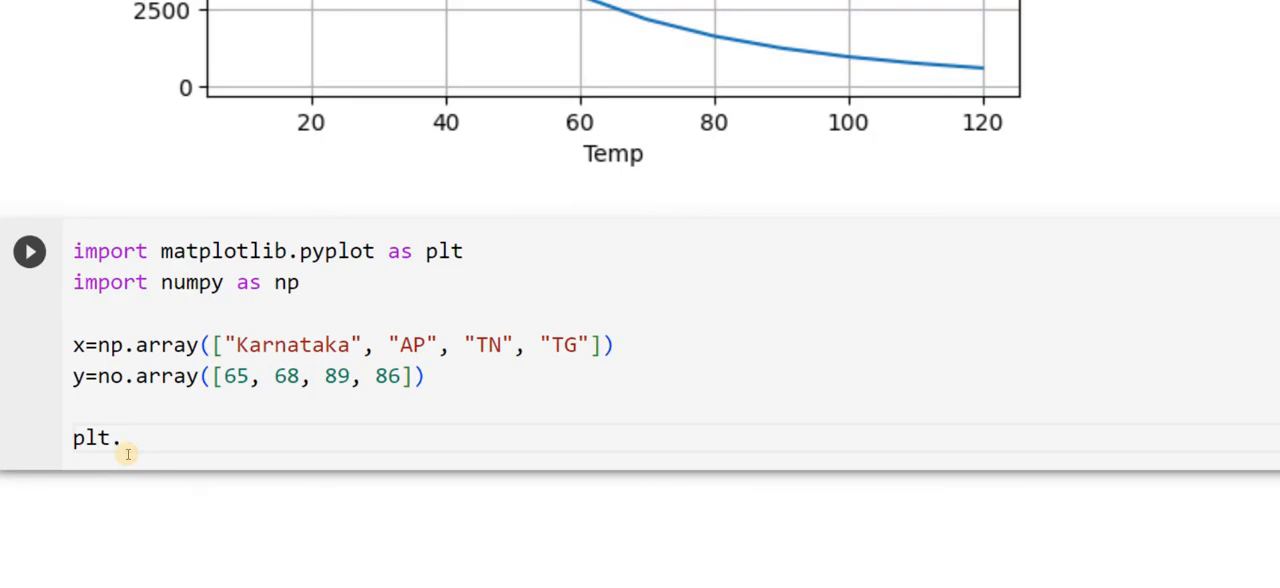
type("bar")
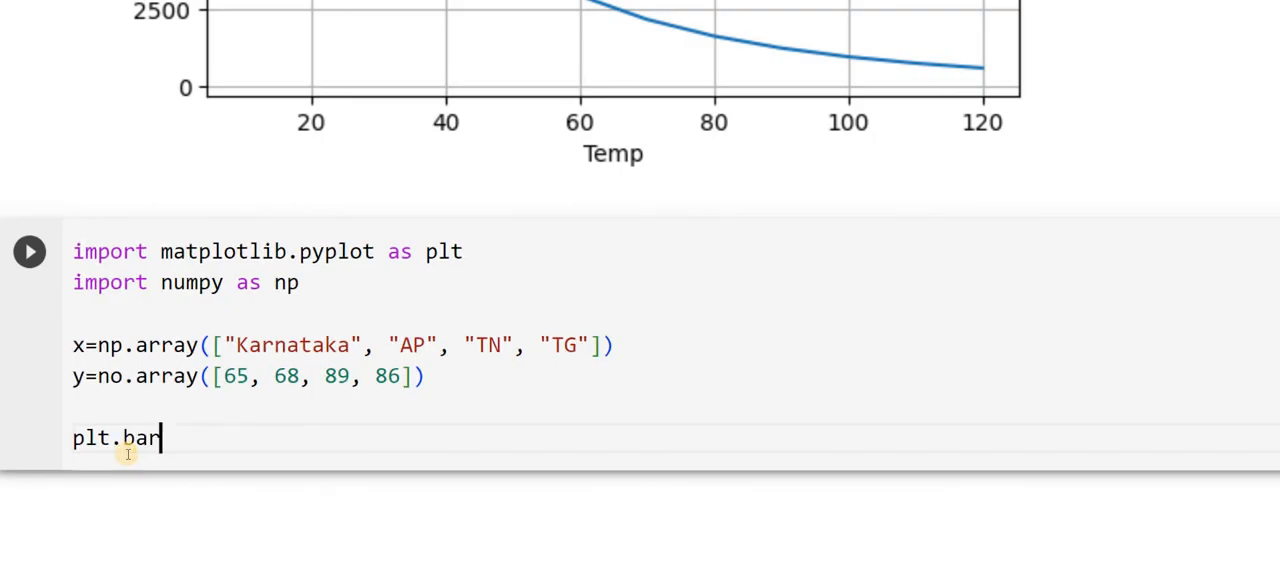
type("()")
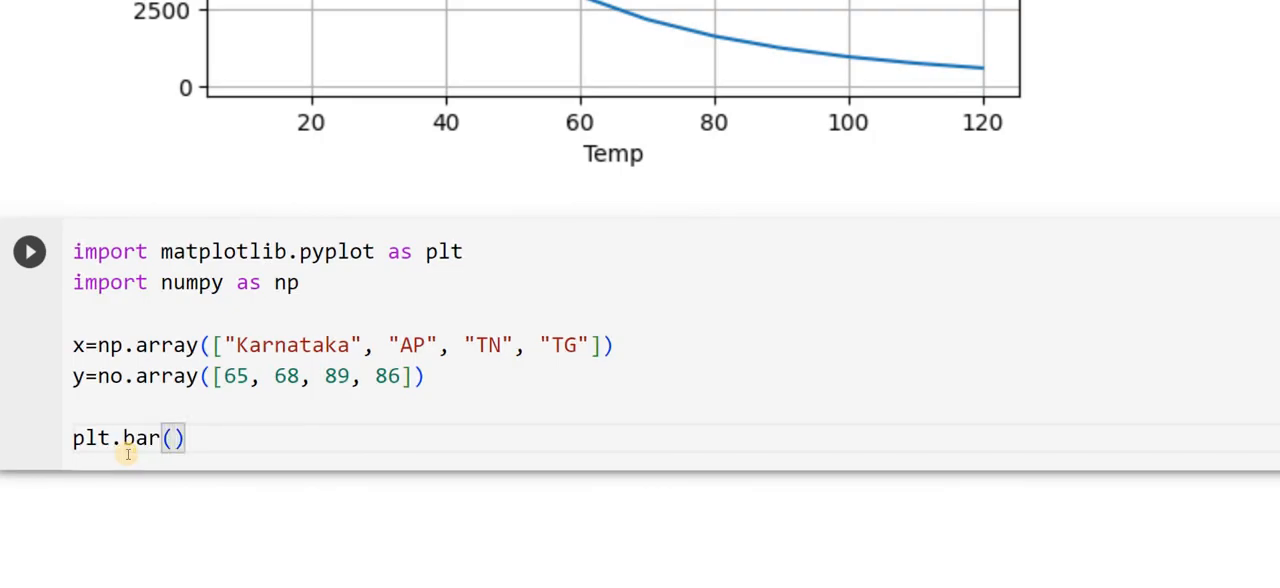
type("x,y")
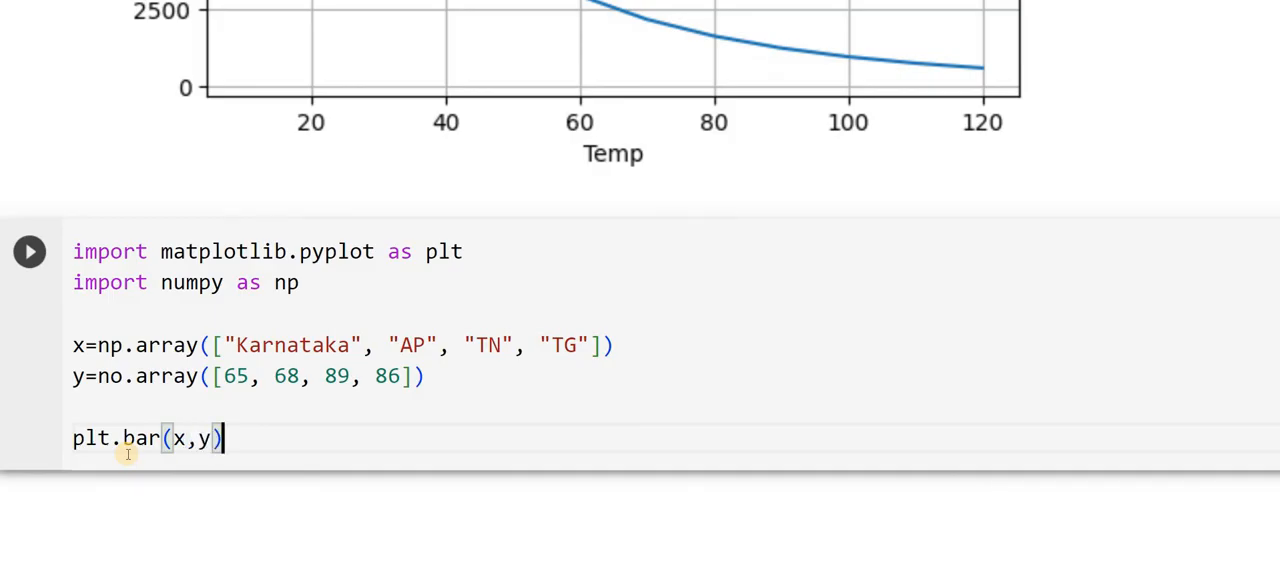
type("pl")
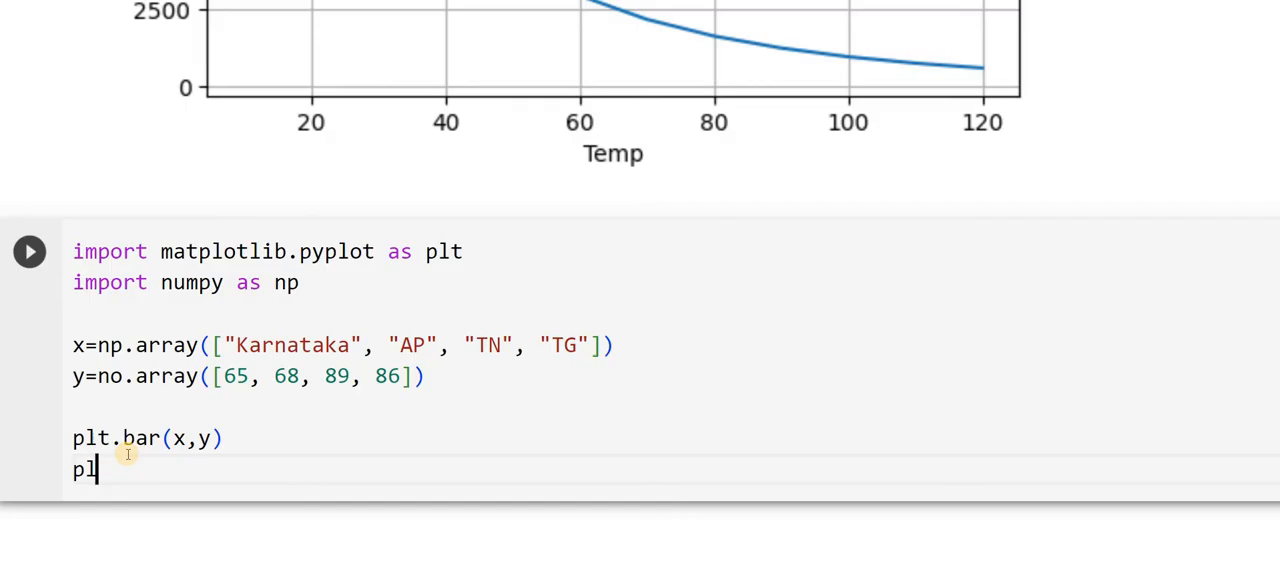
type("t.sh")
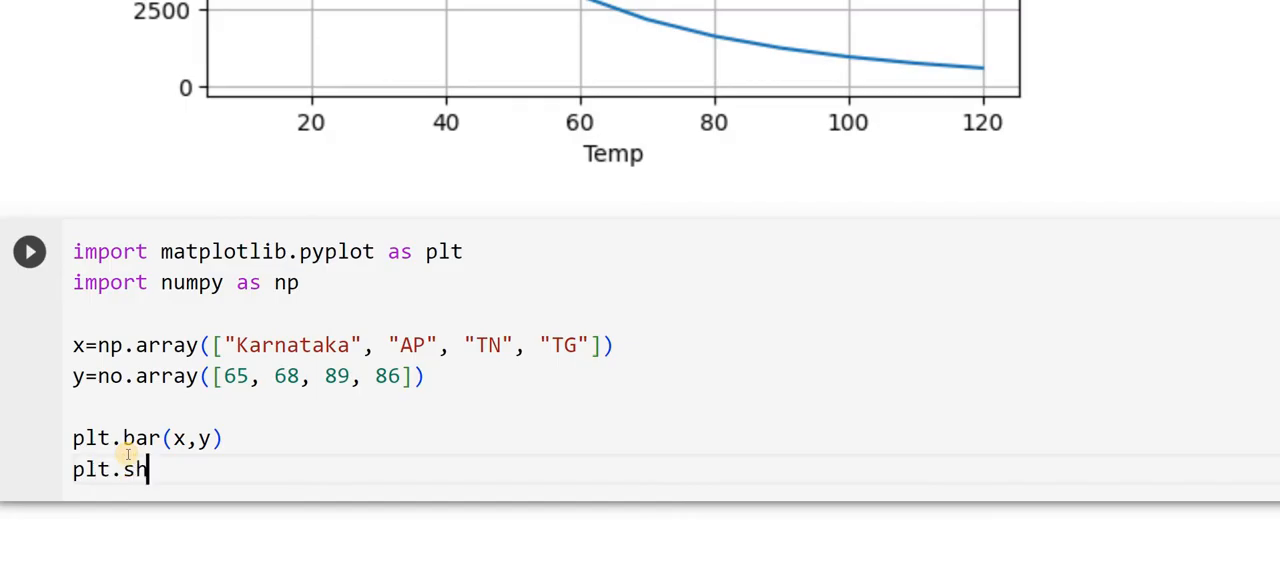
type("ow")
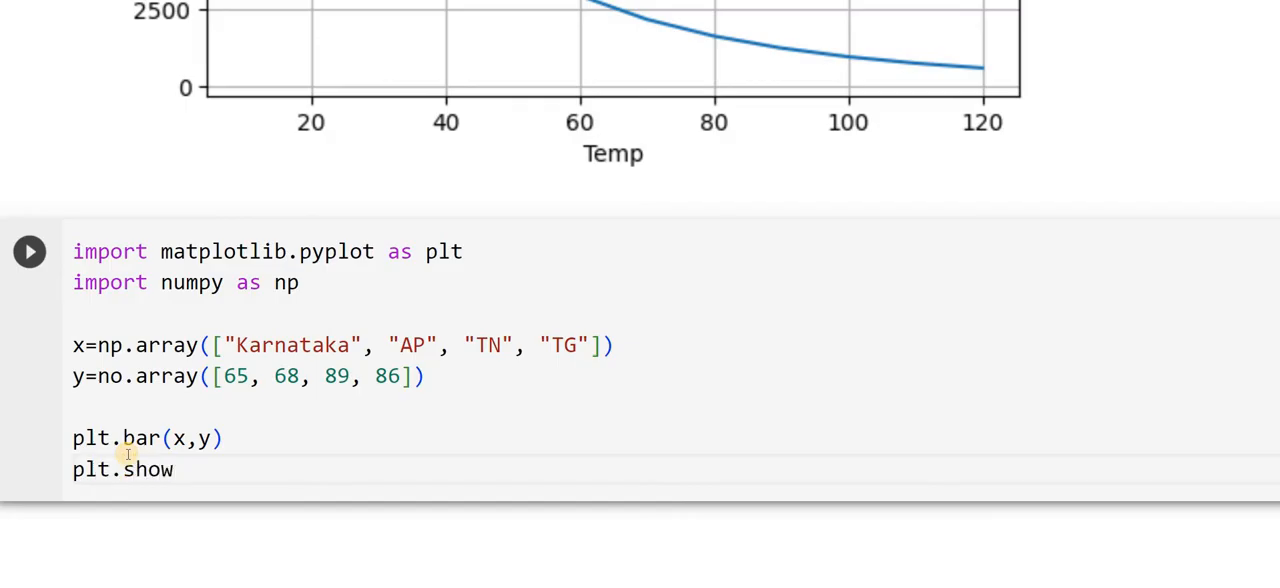
type("()")
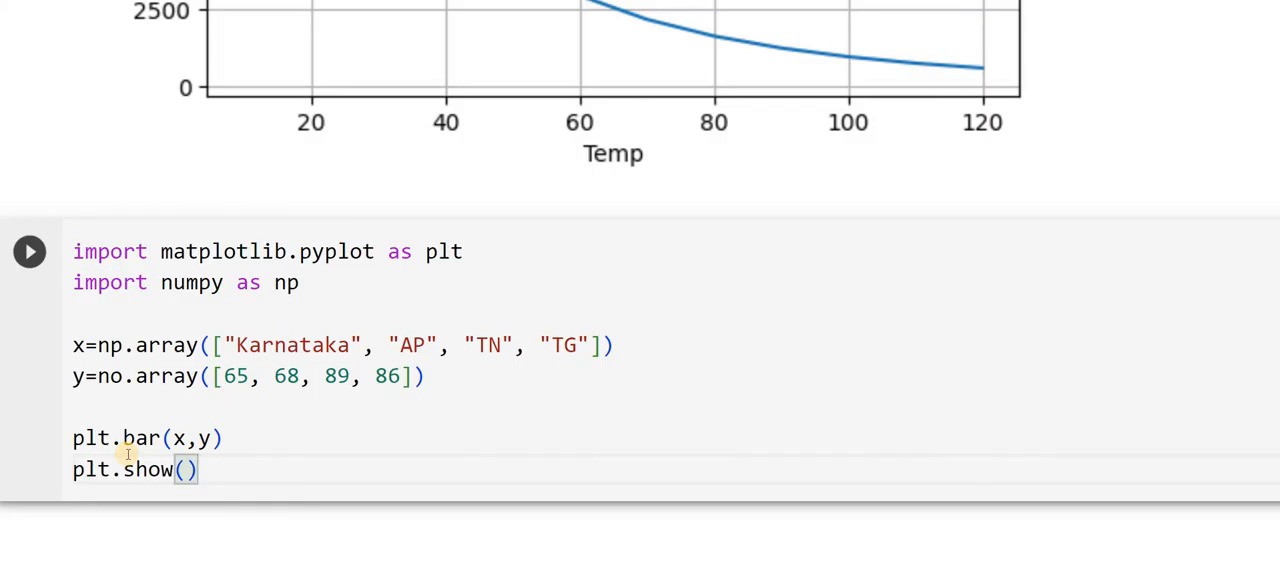
Run the cell and view the bar chart of Karnataka, AP, TN and TG.
left_click(29, 251)
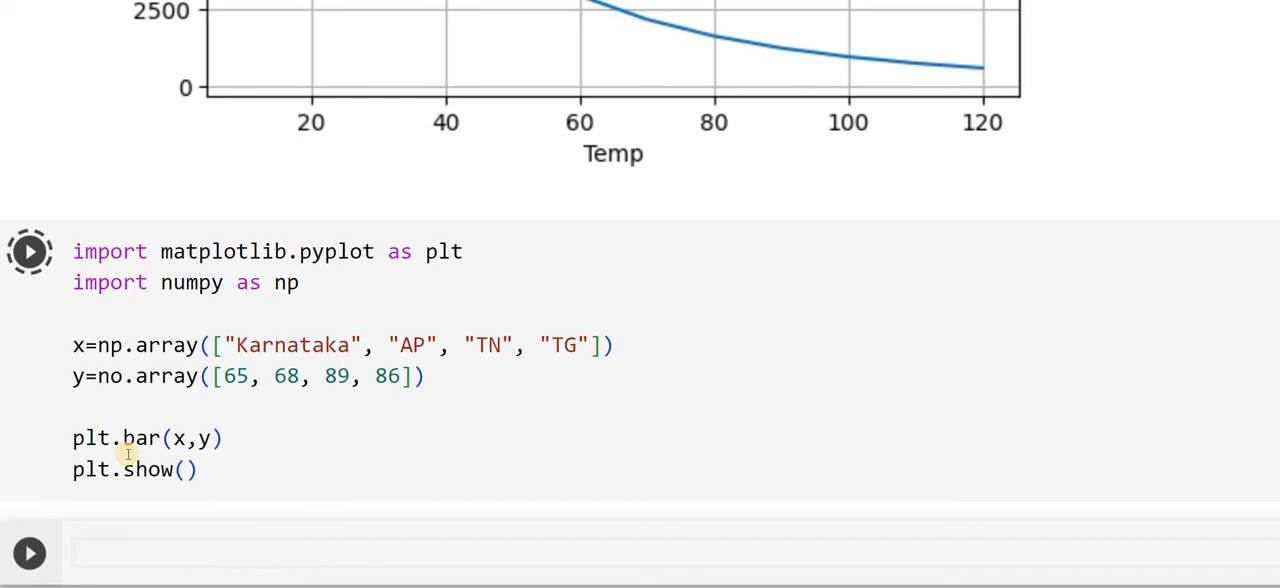
mouse_move(113, 21)
type("p")
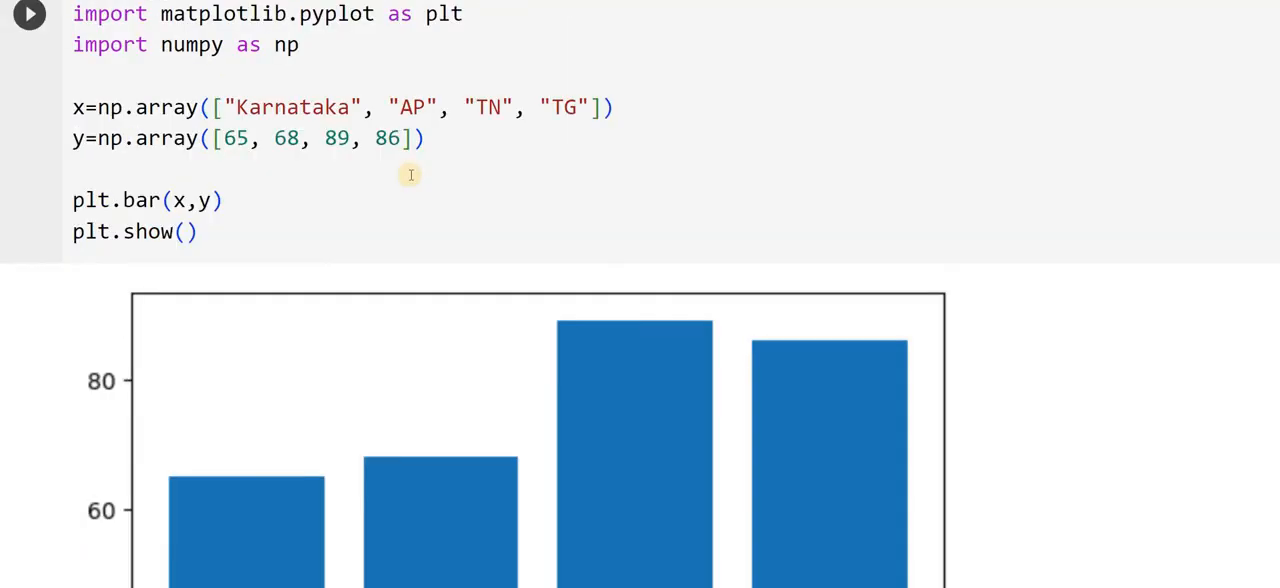
mouse_move(880, 337)
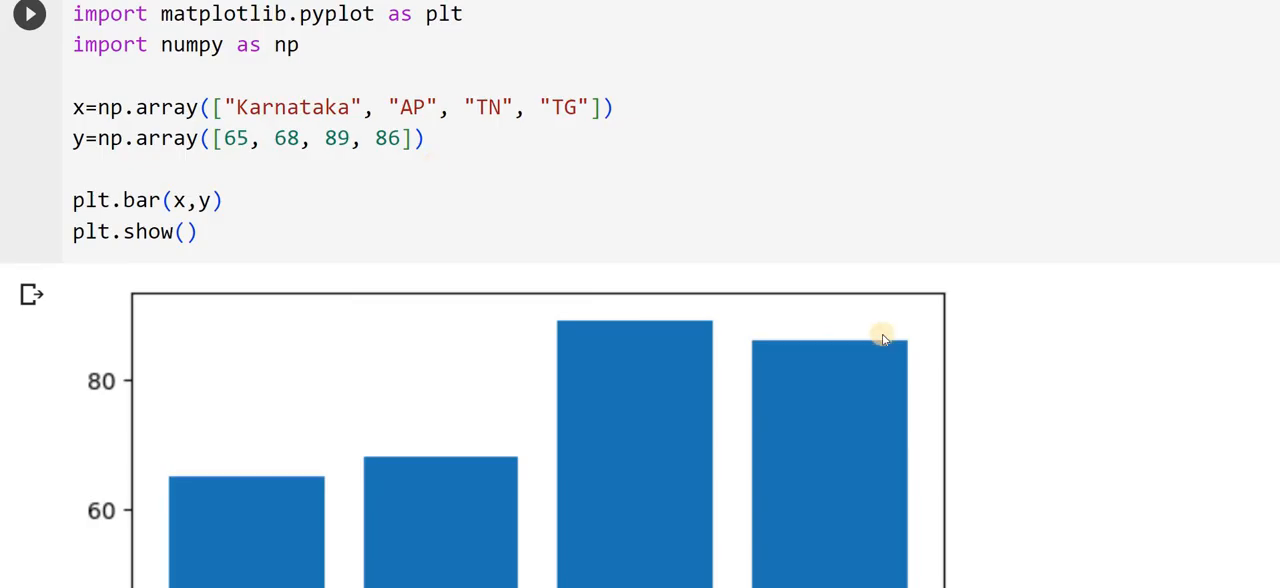
scroll("down", 3)
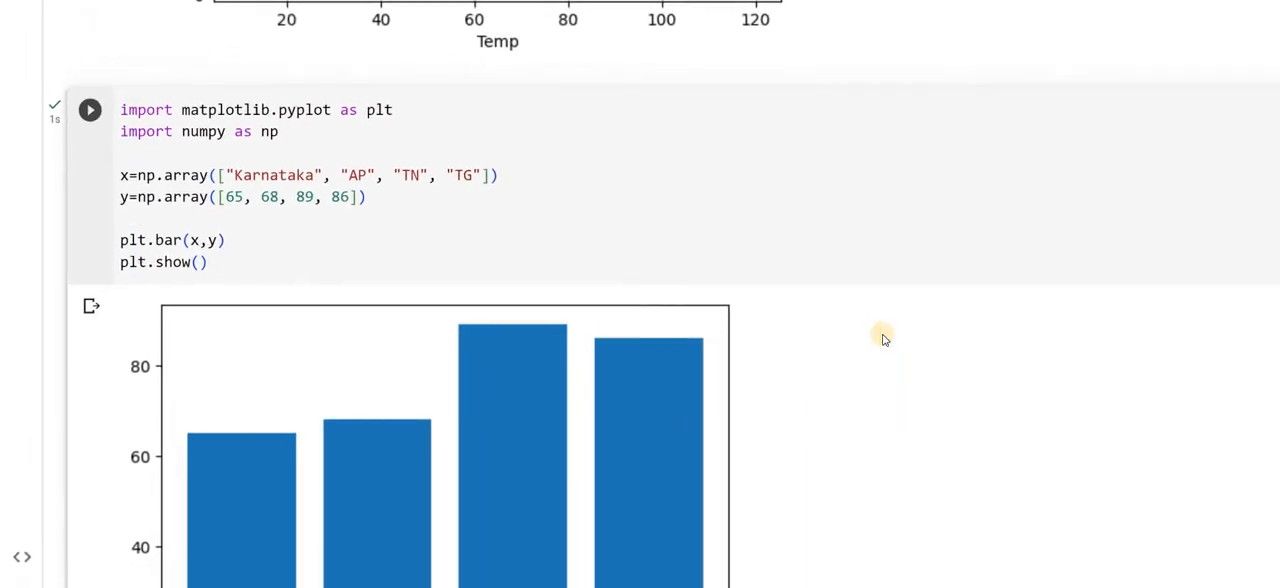
scroll("down", 3)
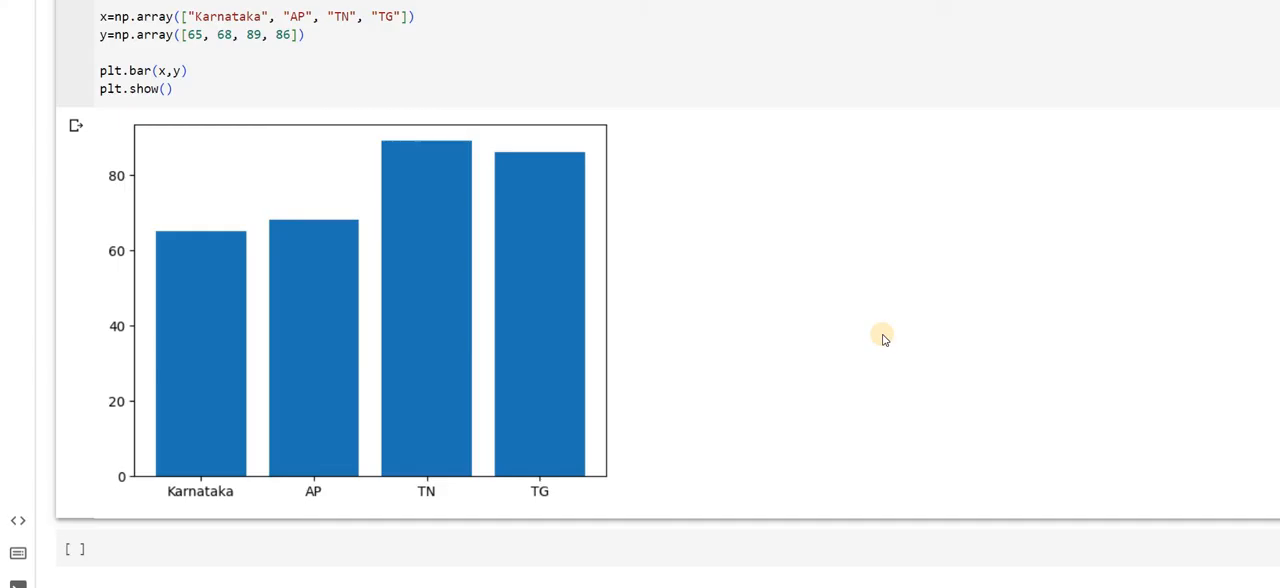
scroll("up", 3)
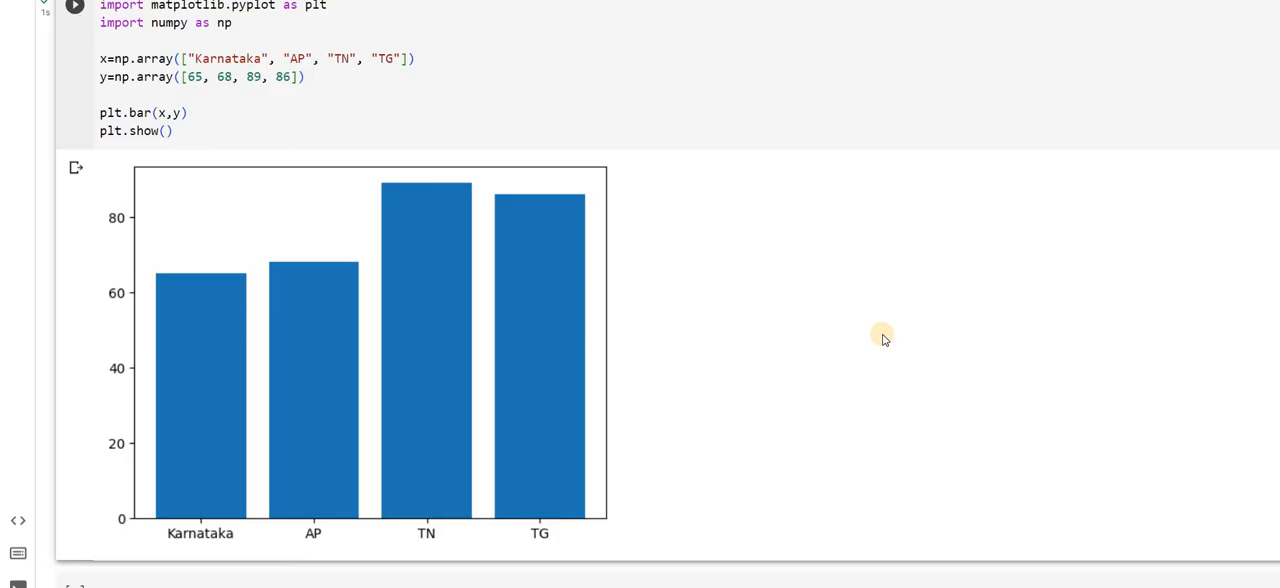
mouse_move(716, 404)
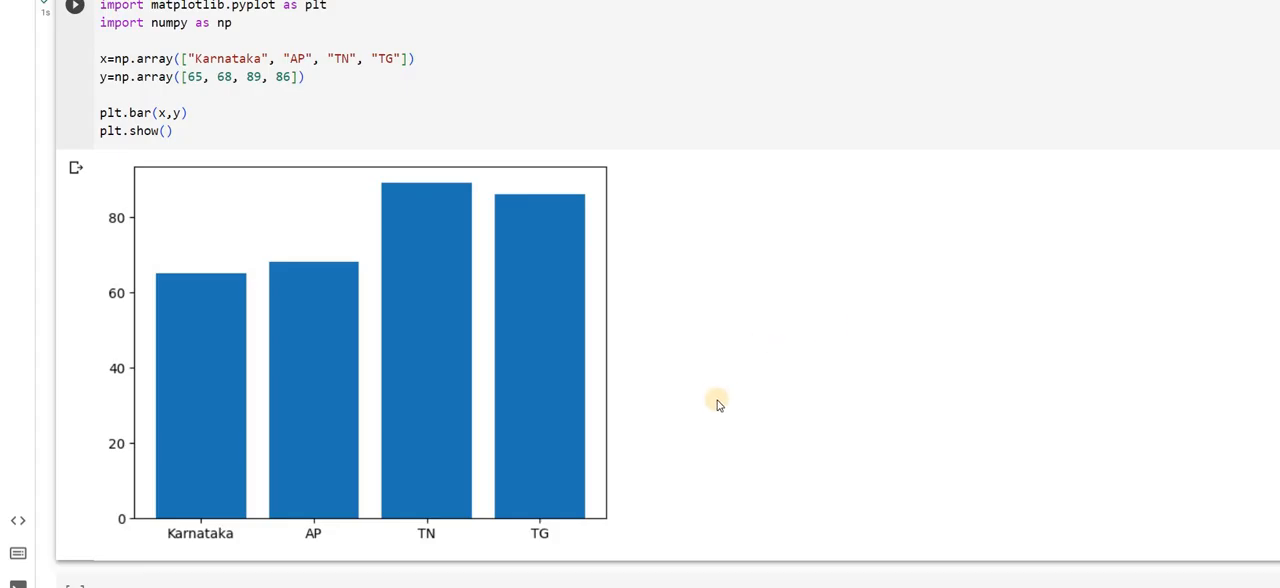
mouse_move(223, 131)
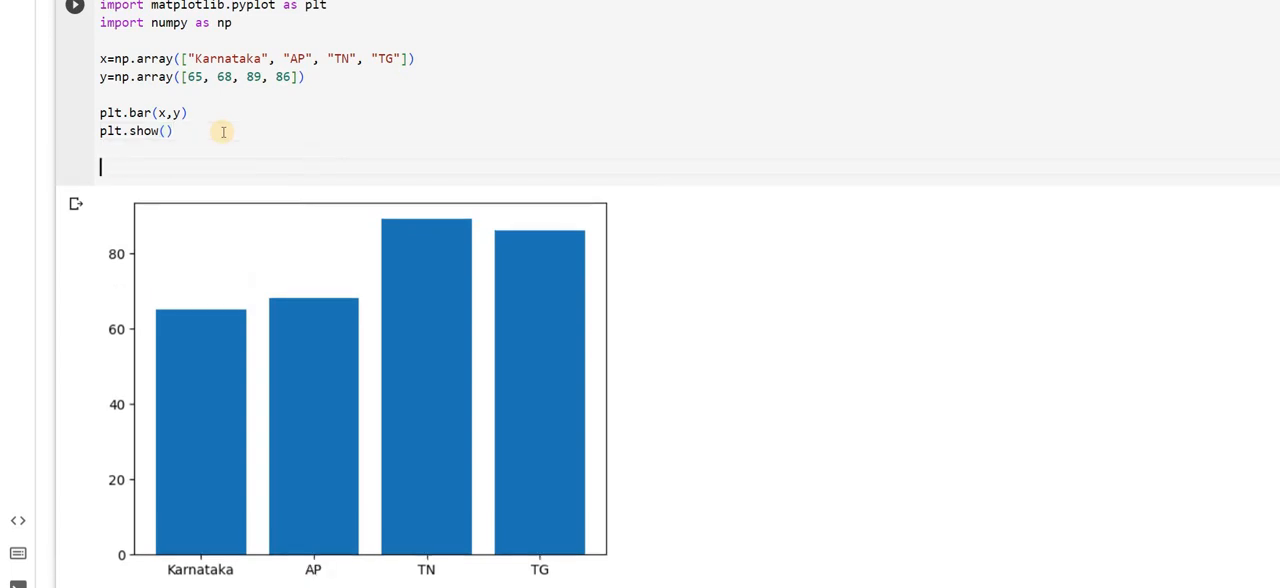
Add plt.pie(y) and plt.show() lines after the bar chart code.
type("plt.")
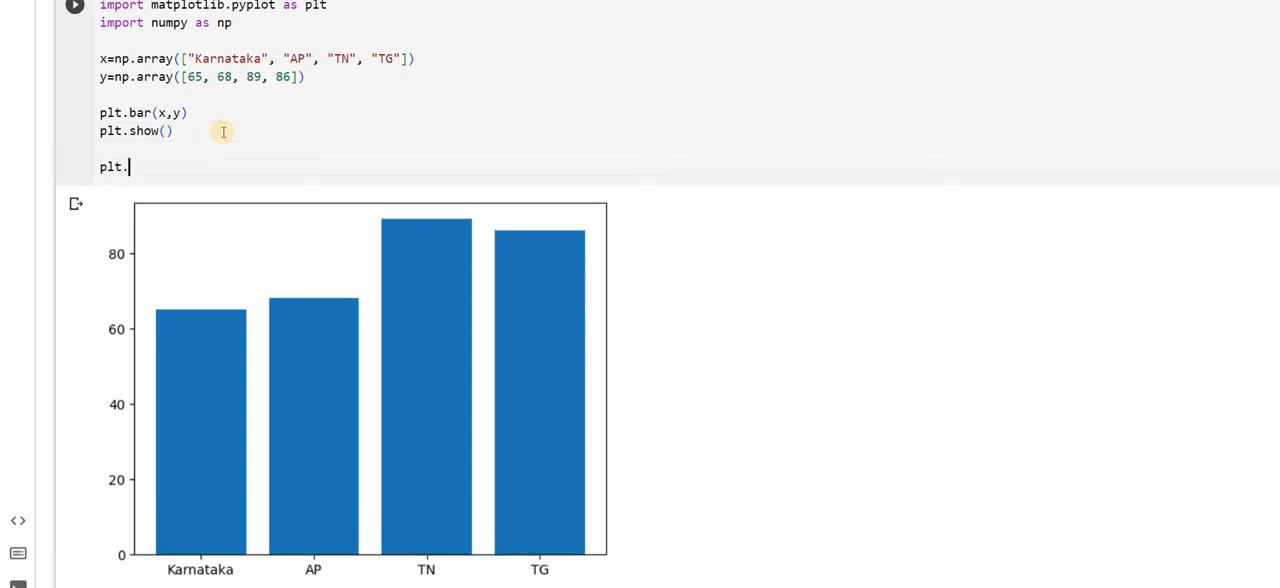
type("p")
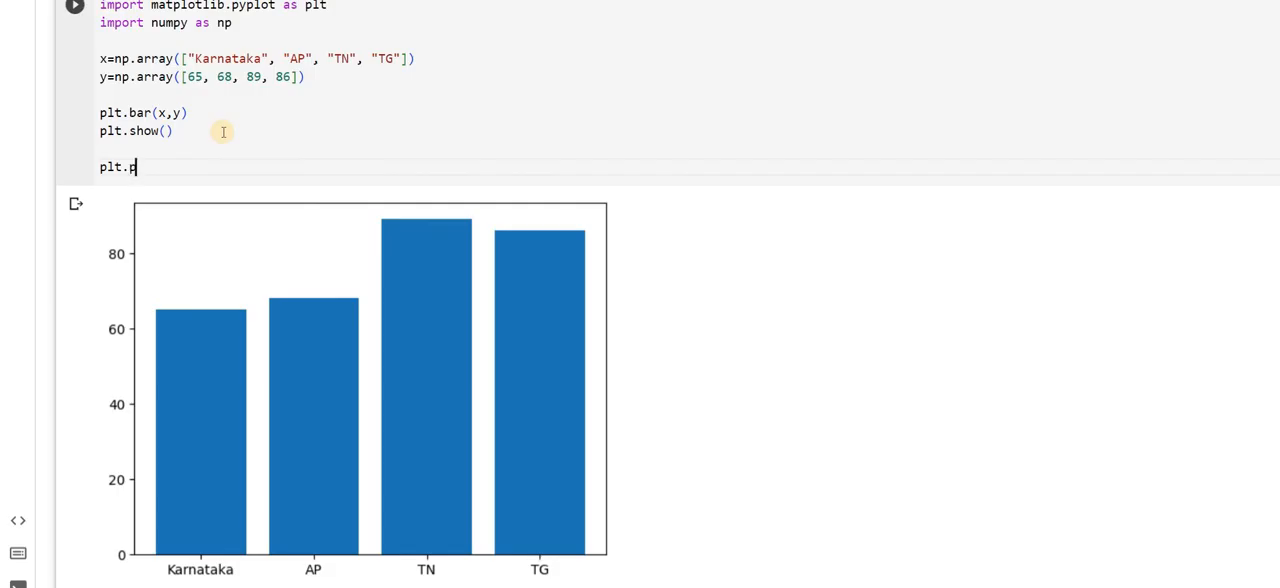
type("ie")
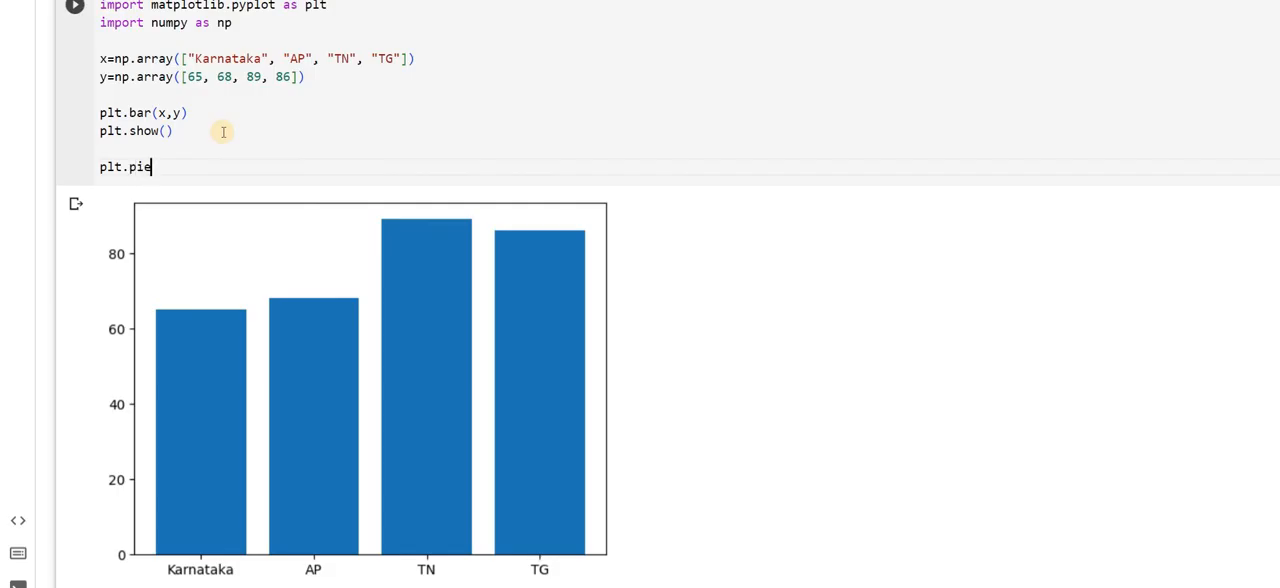
type("(y)")
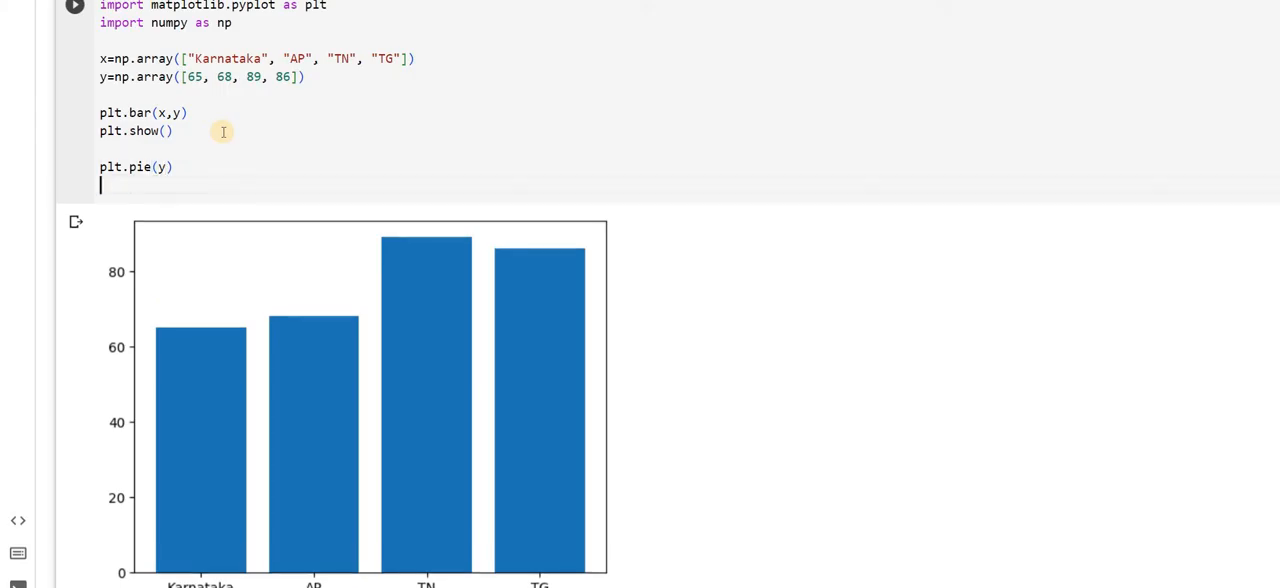
type("plt.")
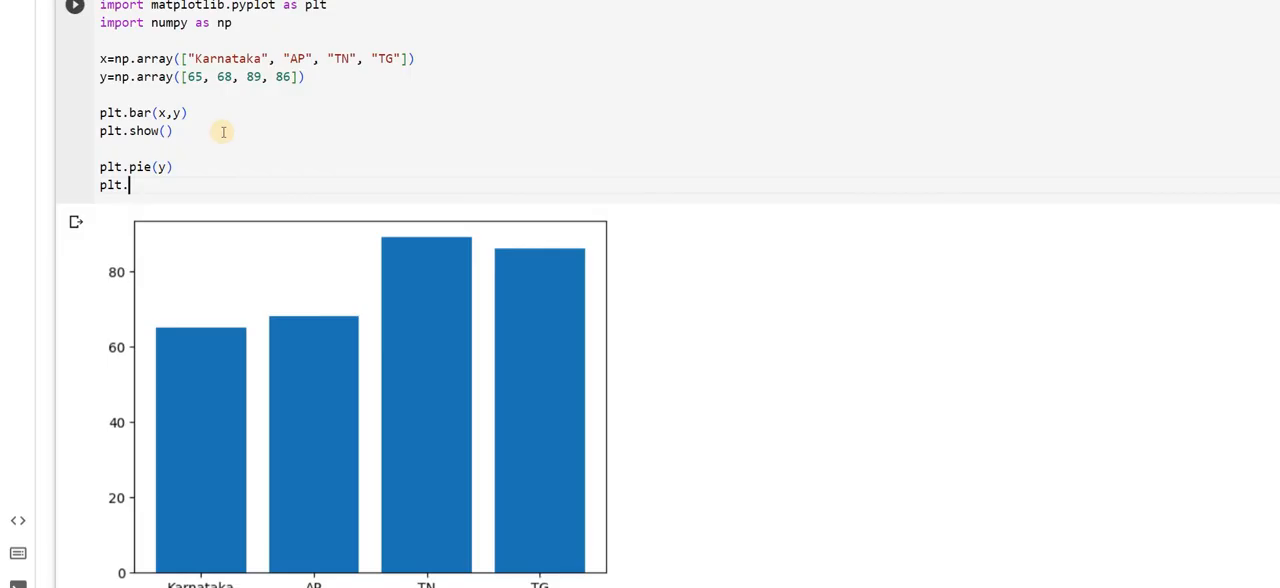
type("show")
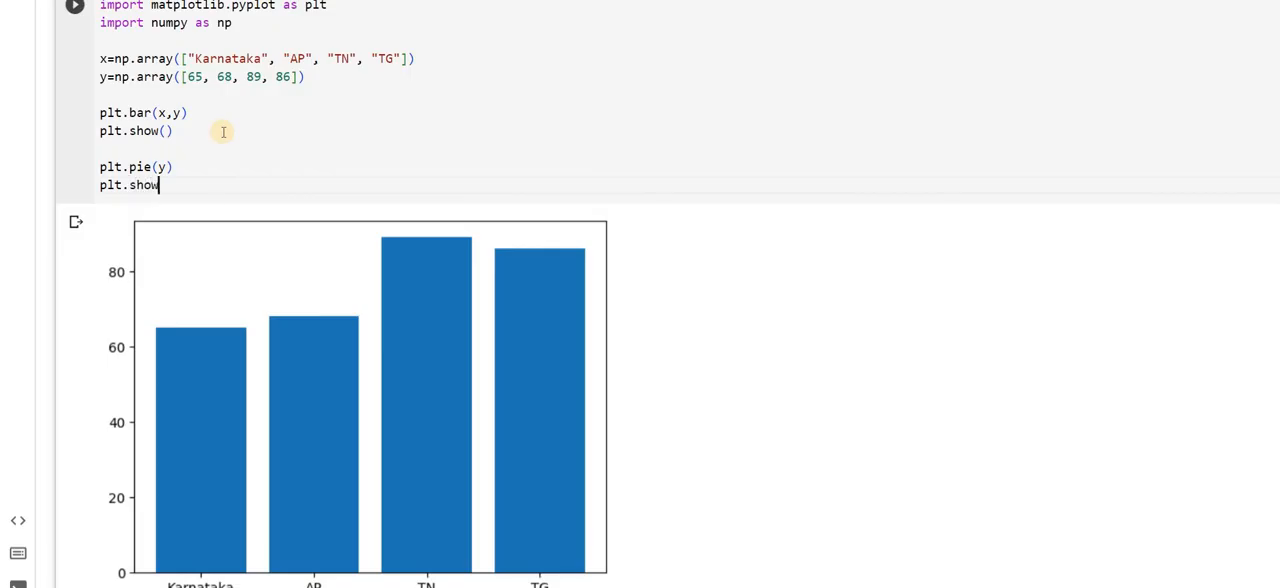
type("()")
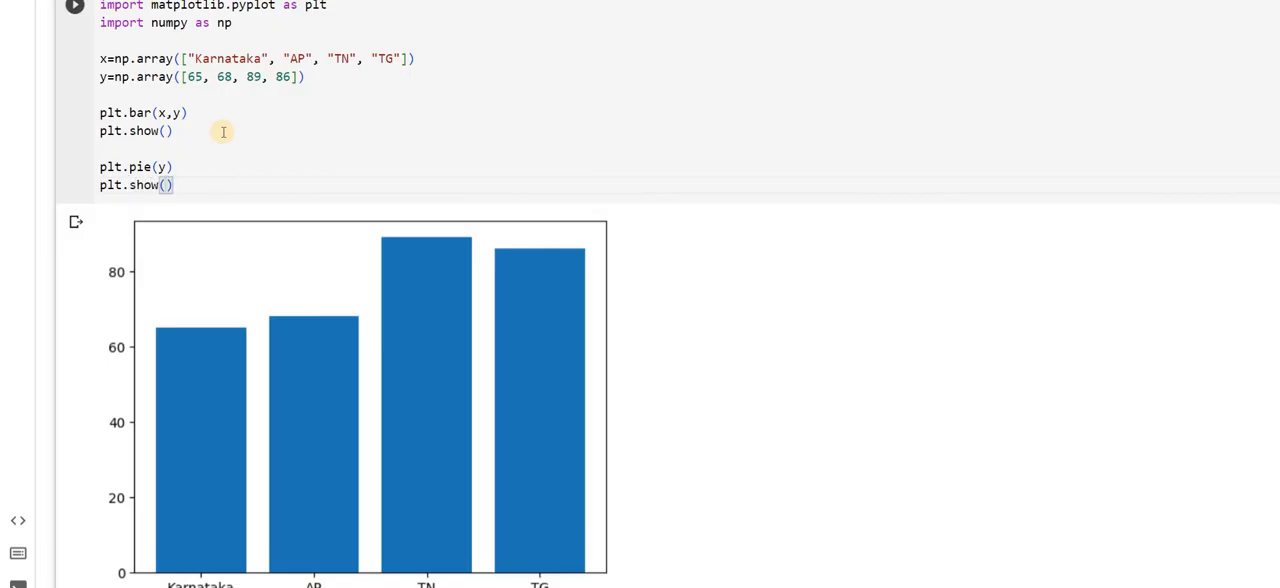
scroll("down", 3)
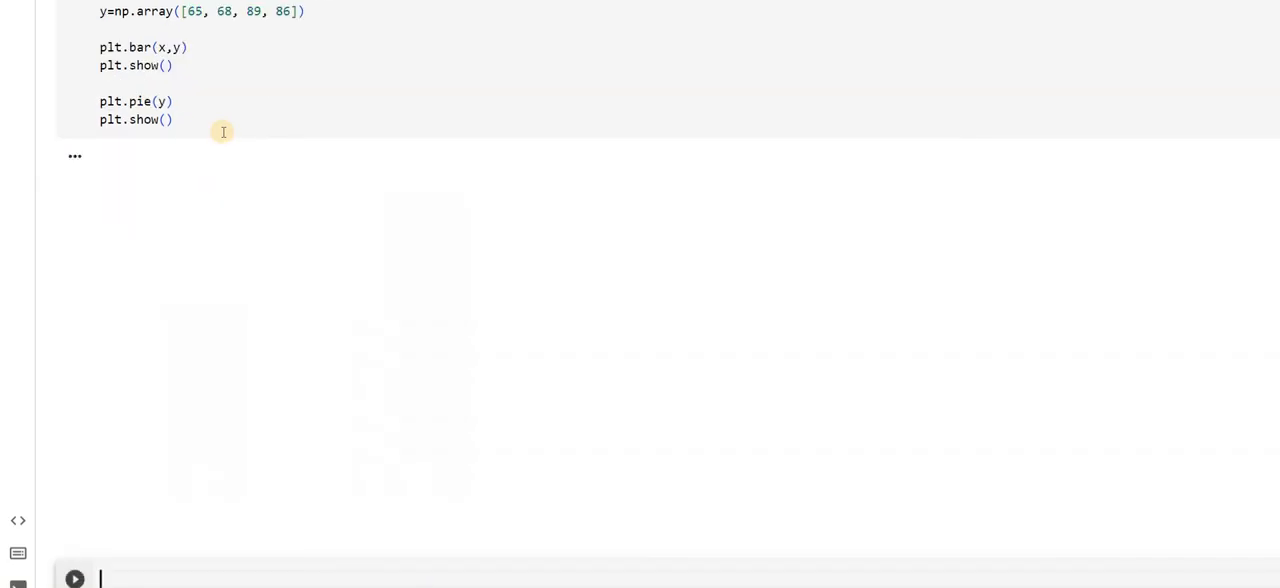
Scroll through the output to view the bar chart and the four-slice pie chart.
left_click(74, 578)
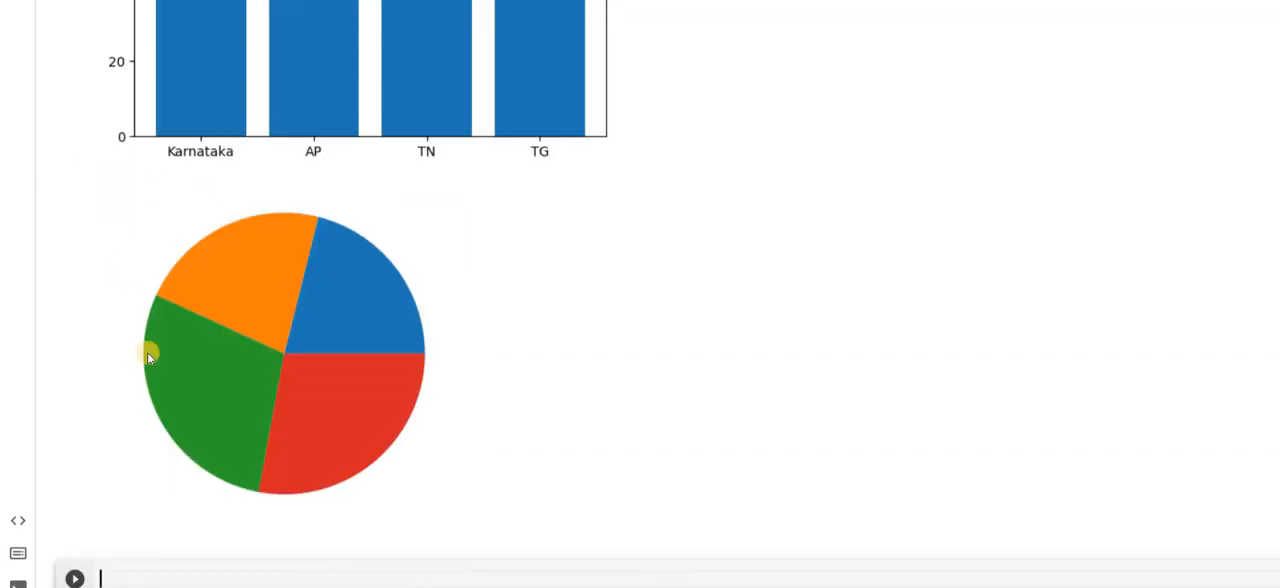
mouse_move(310, 290)
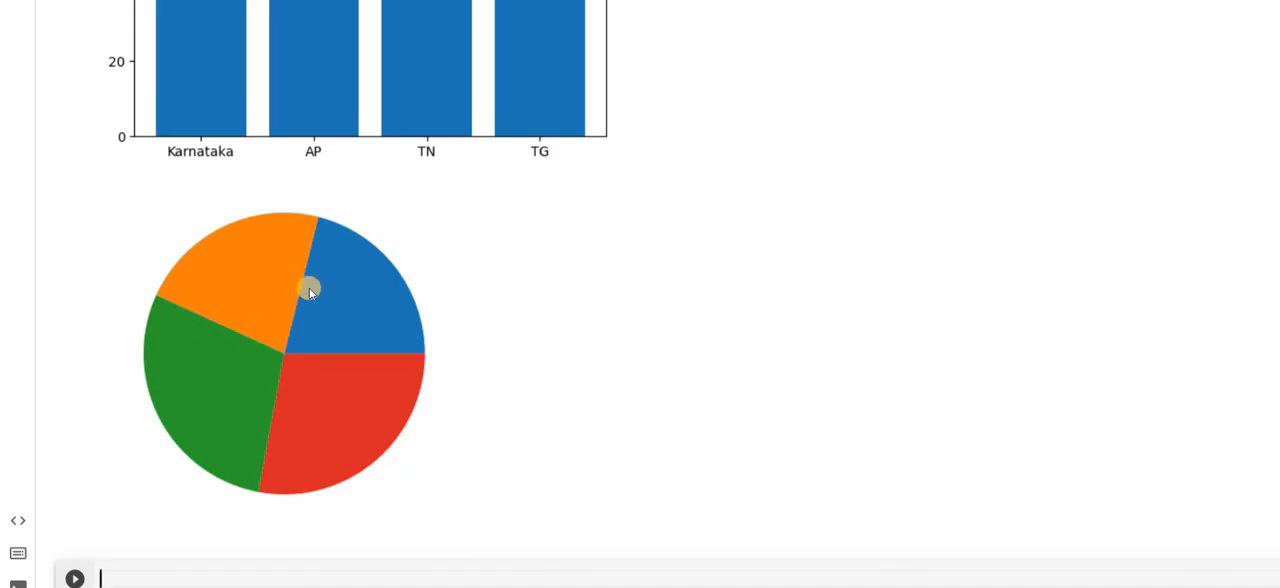
scroll("up", 3)
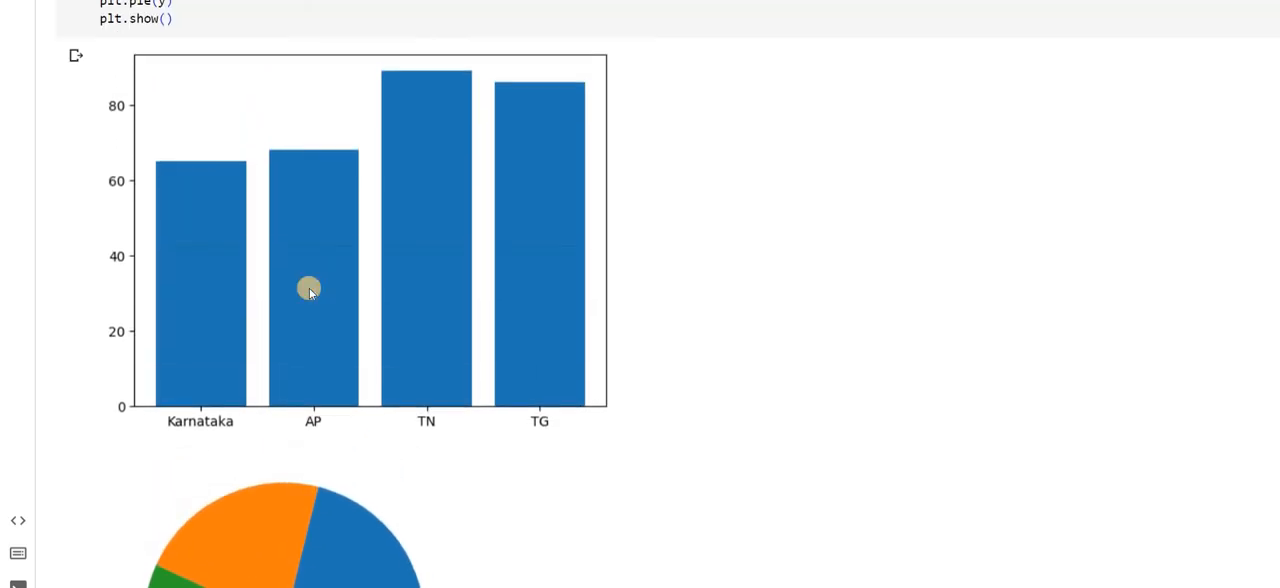
scroll("up", 3)
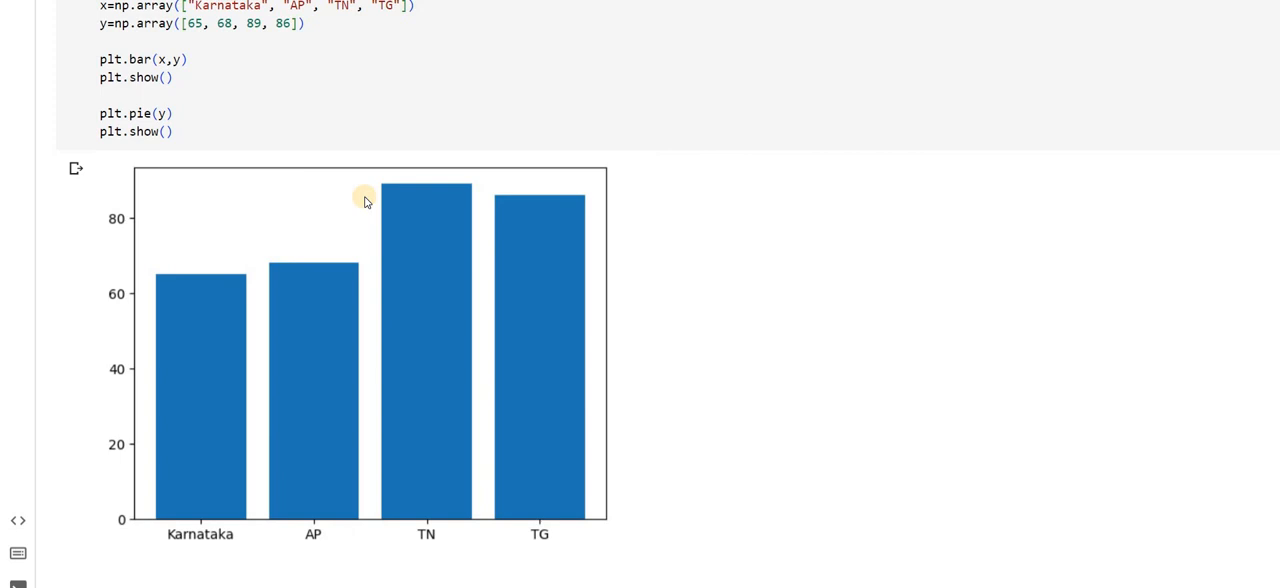
mouse_move(414, 344)
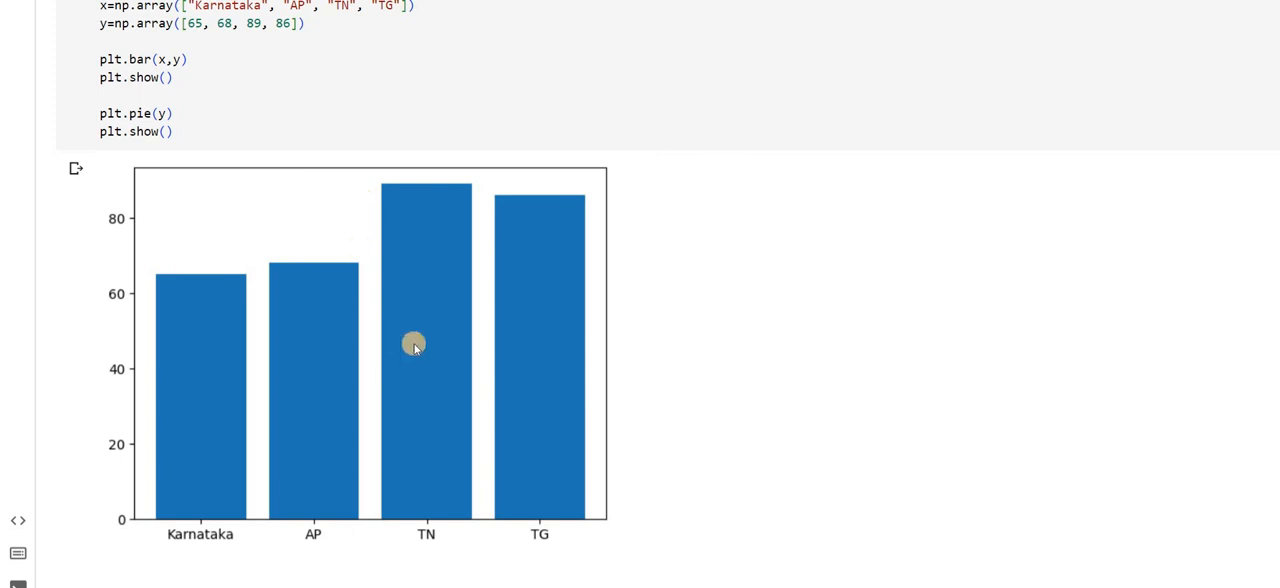
scroll("down", 3)
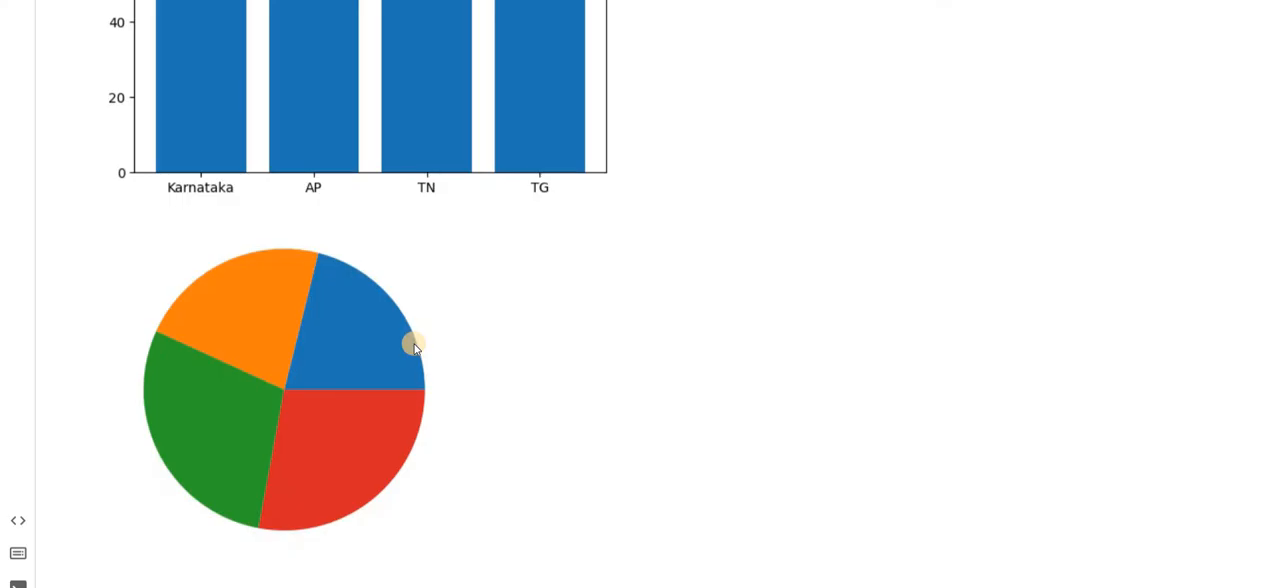
scroll("down", 3)
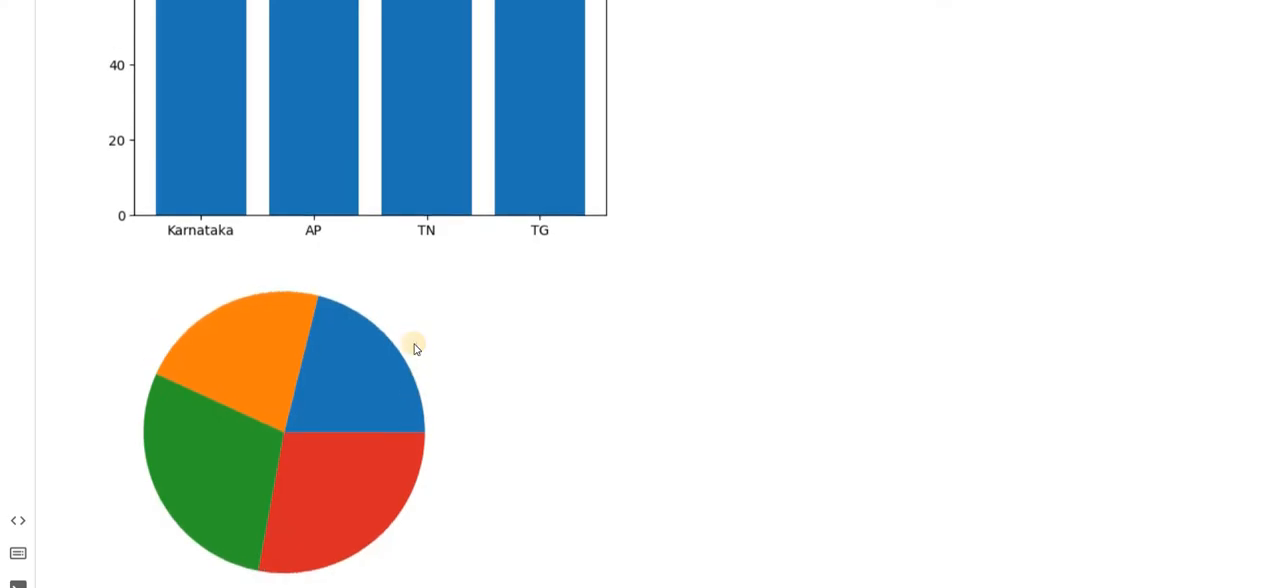
scroll("up", 3)
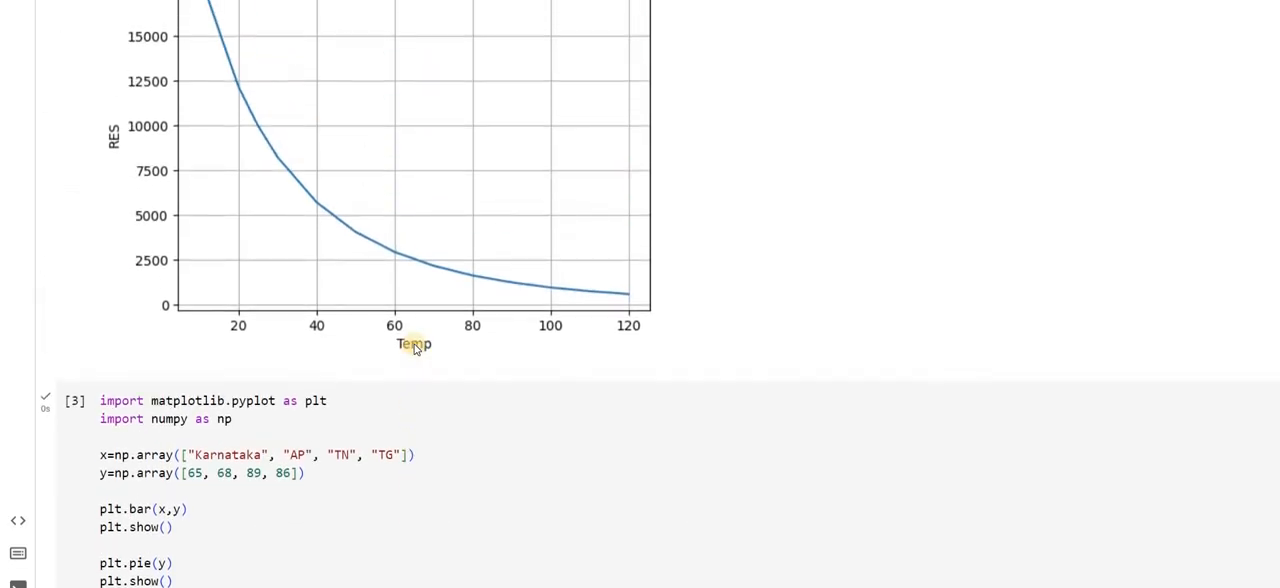
scroll("down", 3)
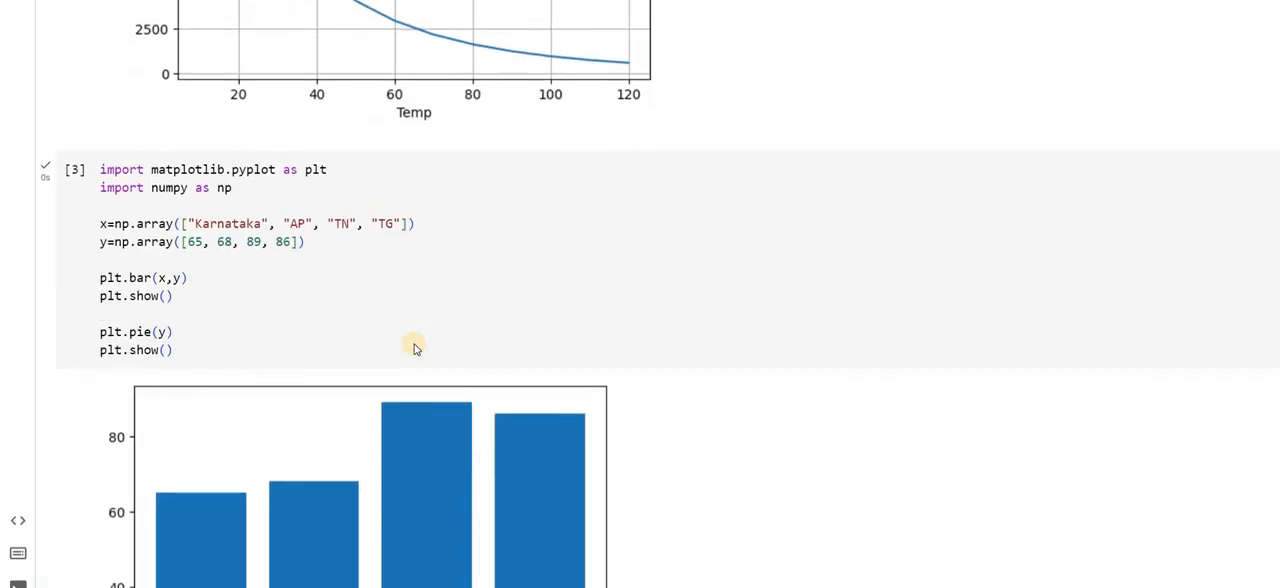
scroll("down", 3)
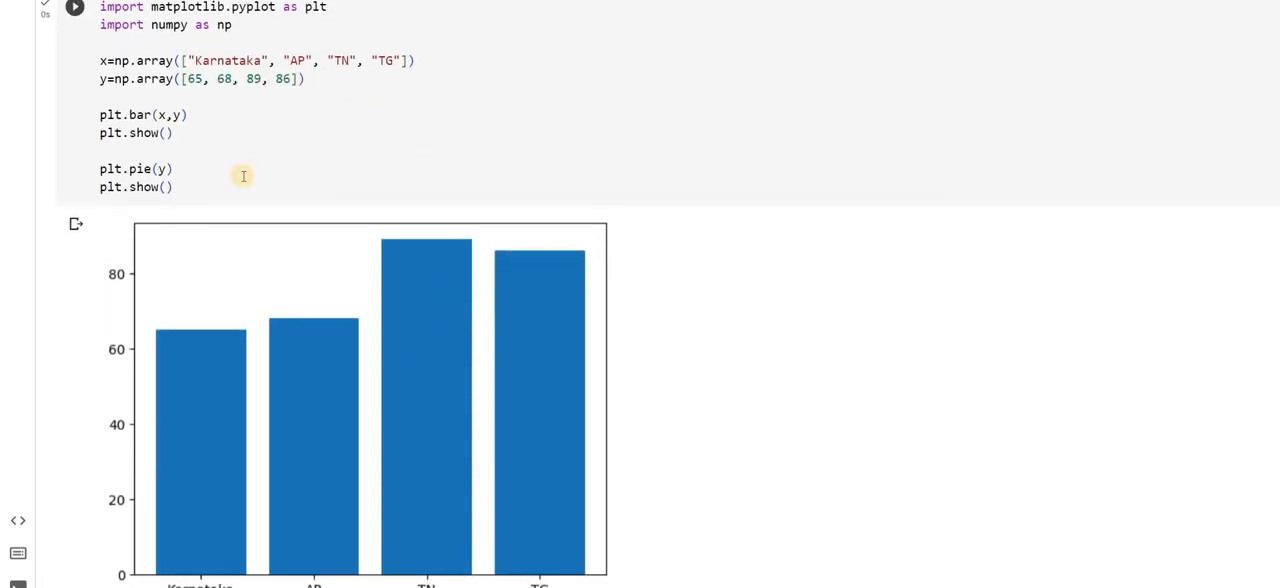
scroll("down", 3)
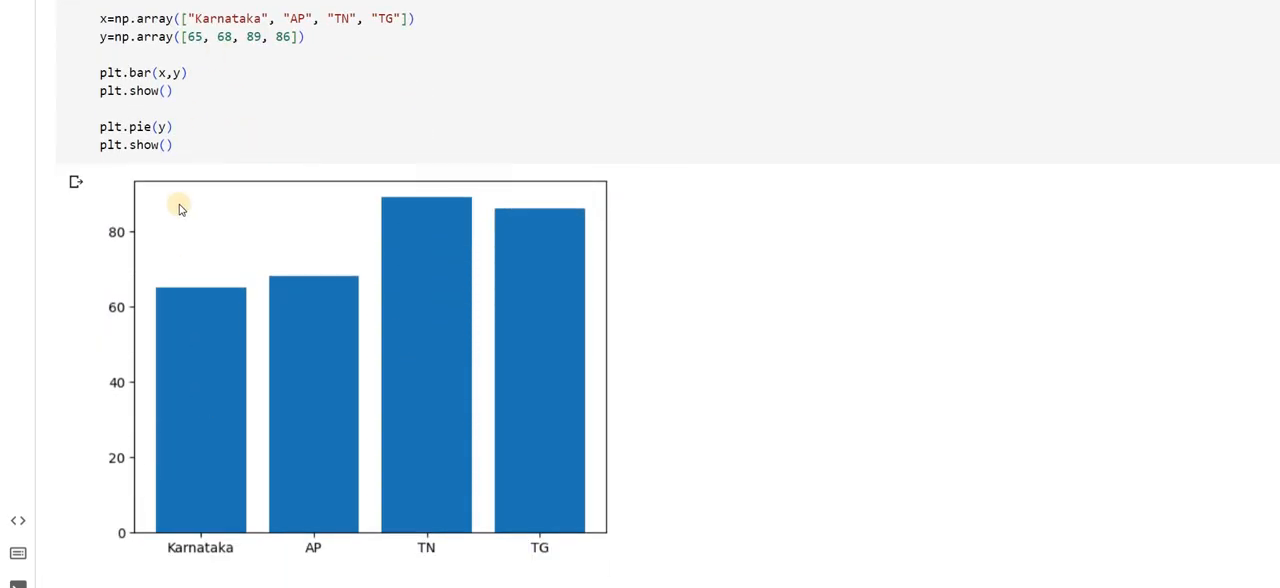
scroll("down", 3)
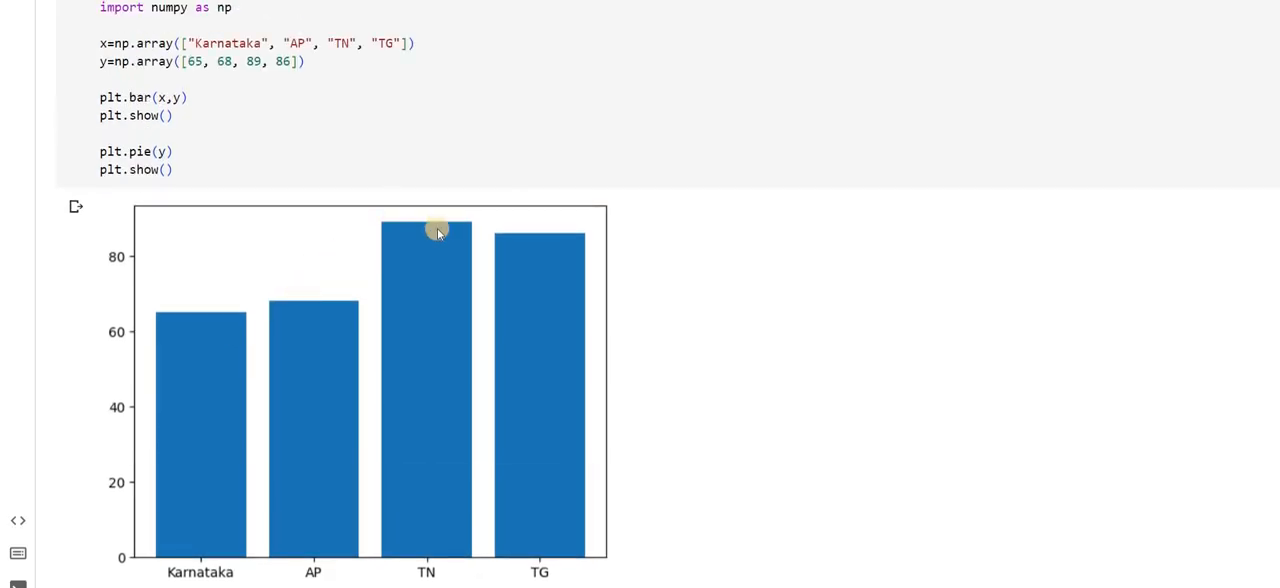
mouse_move(570, 260)
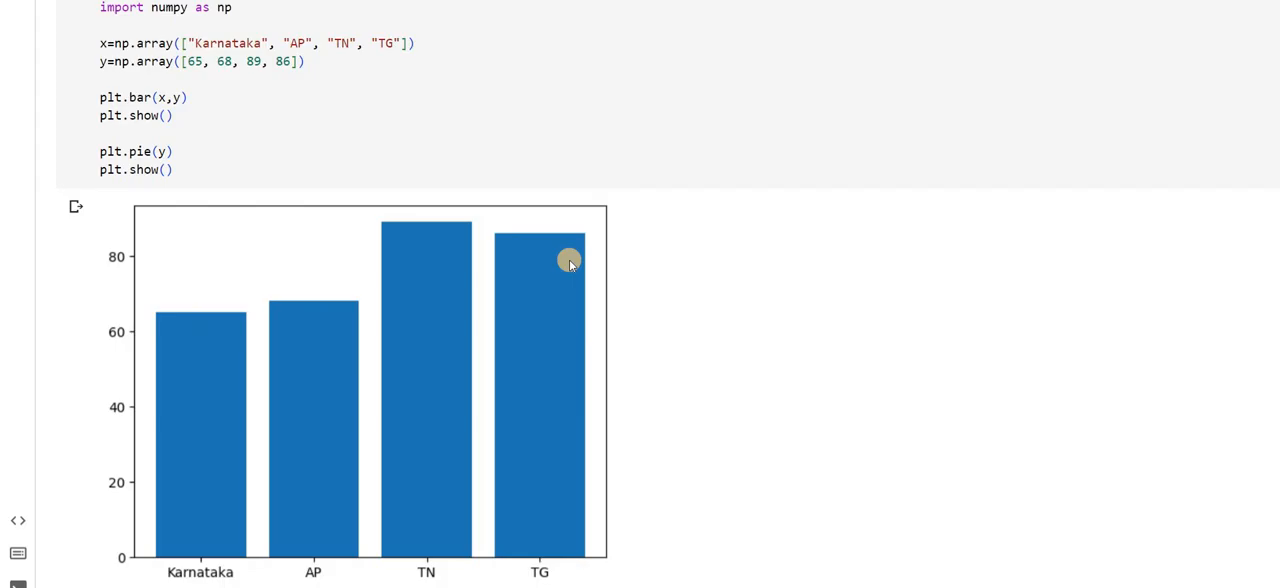
scroll("down", 3)
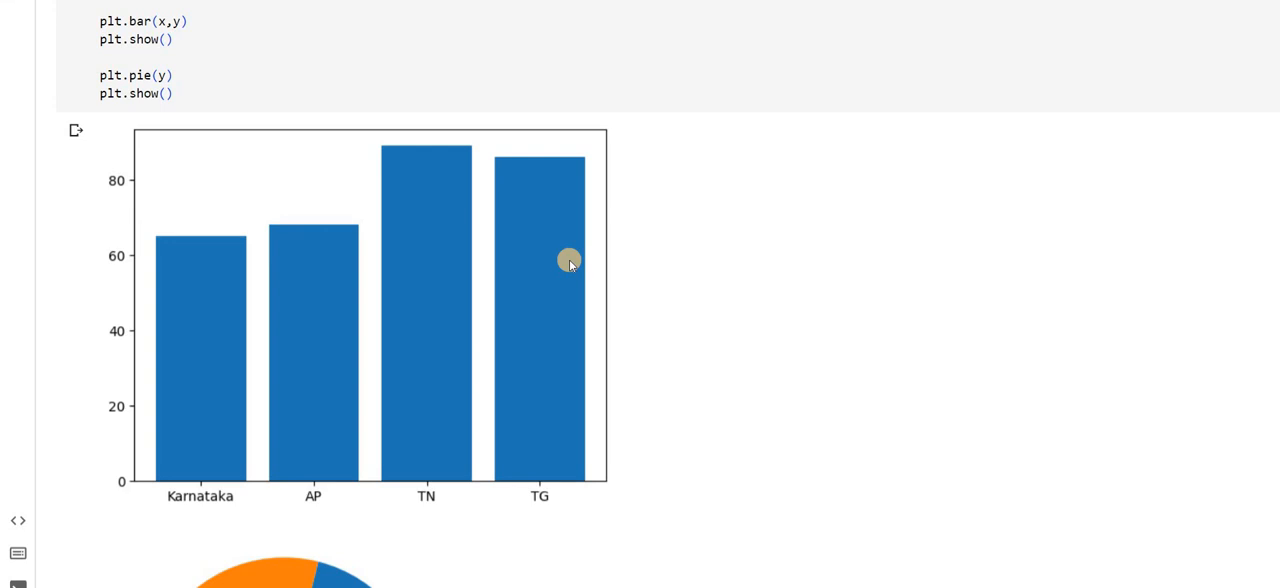
scroll("down", 3)
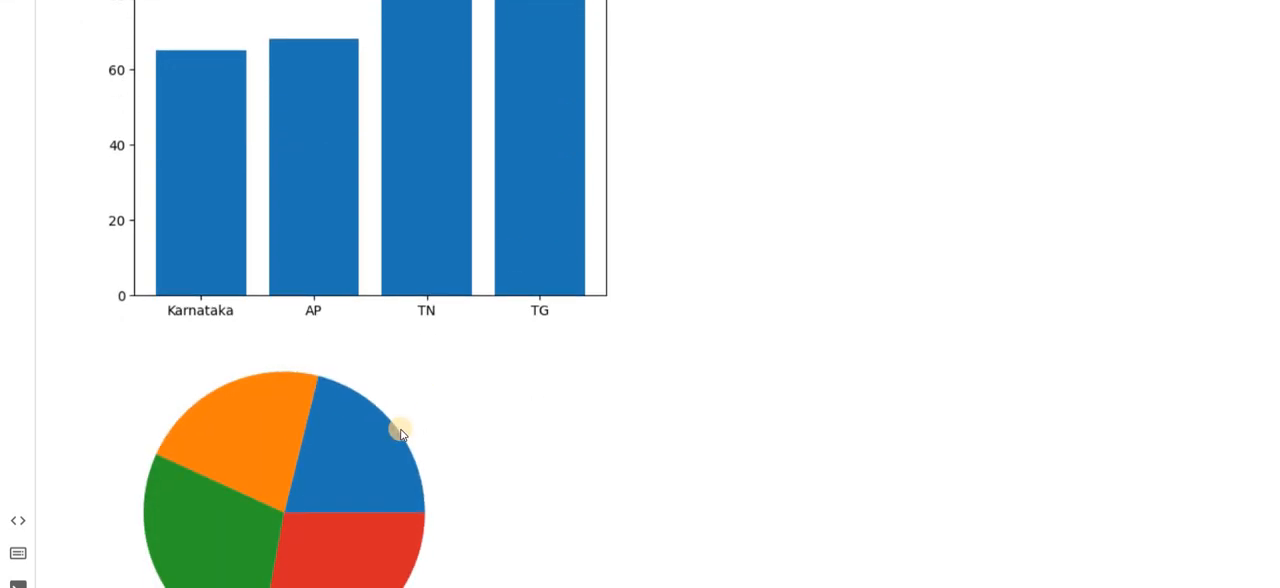
scroll("down", 3)
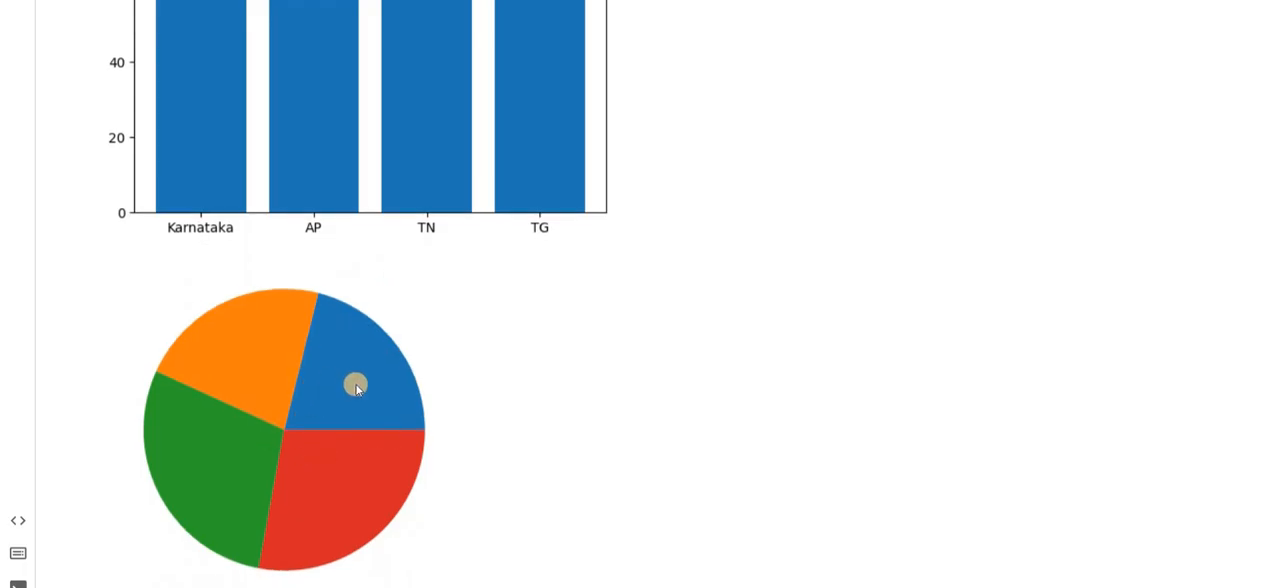
mouse_move(226, 422)
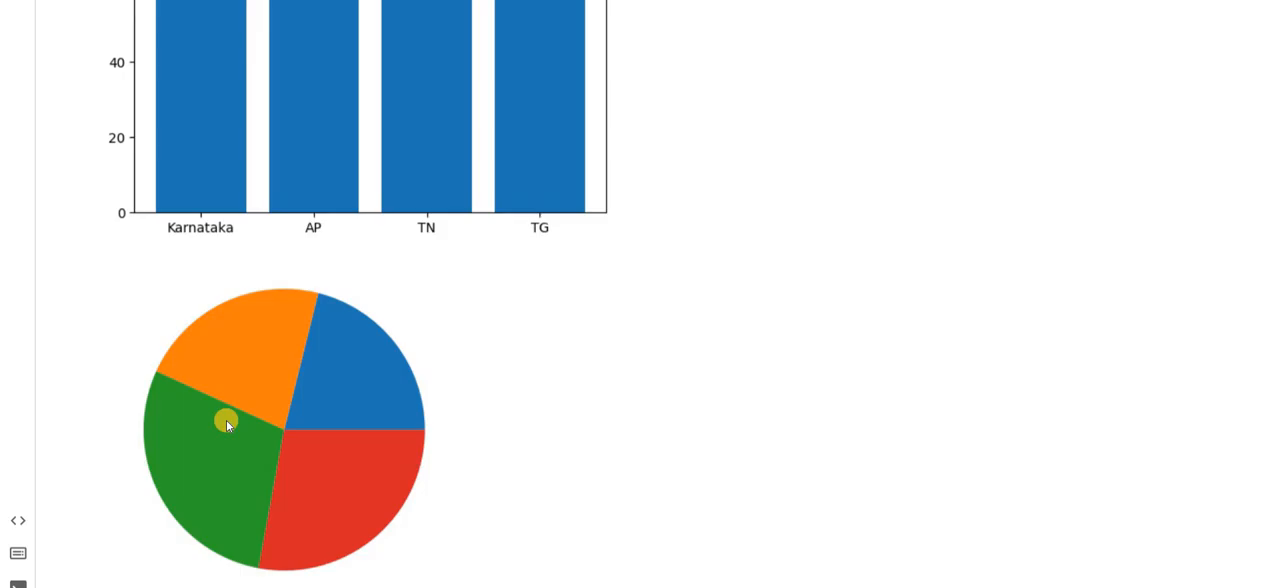
mouse_move(427, 474)
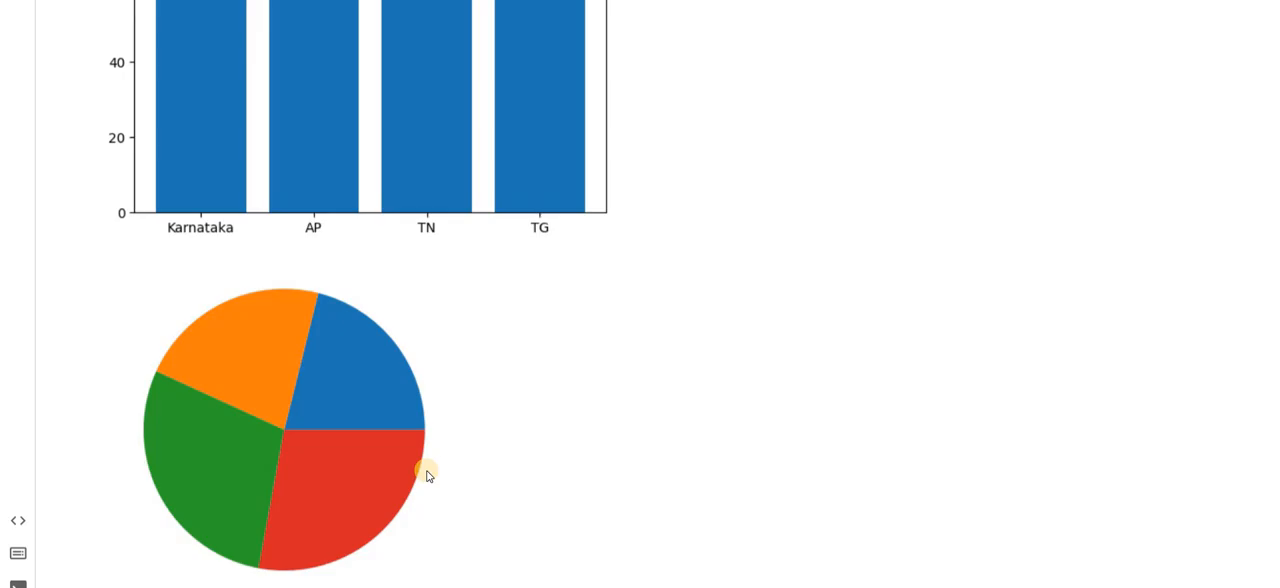
mouse_move(425, 470)
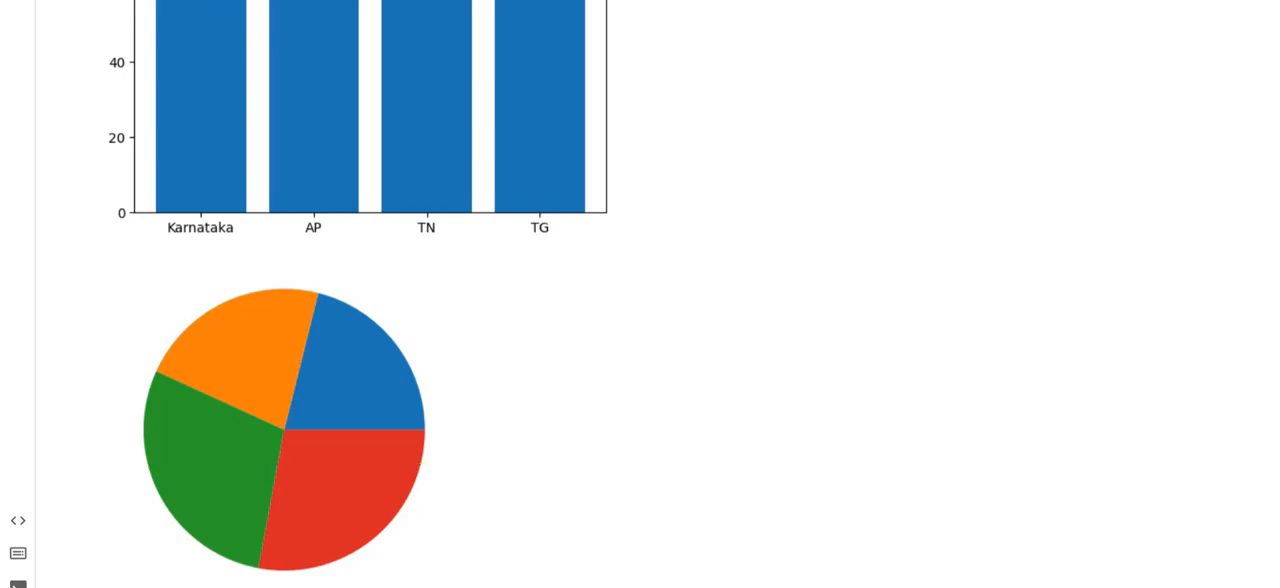